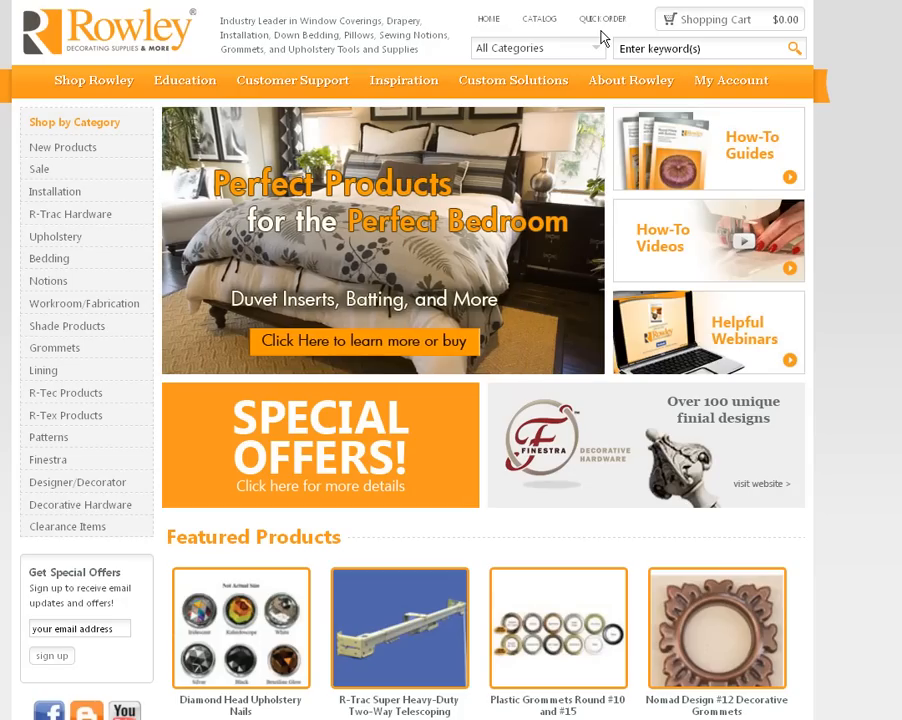
{"action": "mouse_move", "coordinate": [580, 25]}
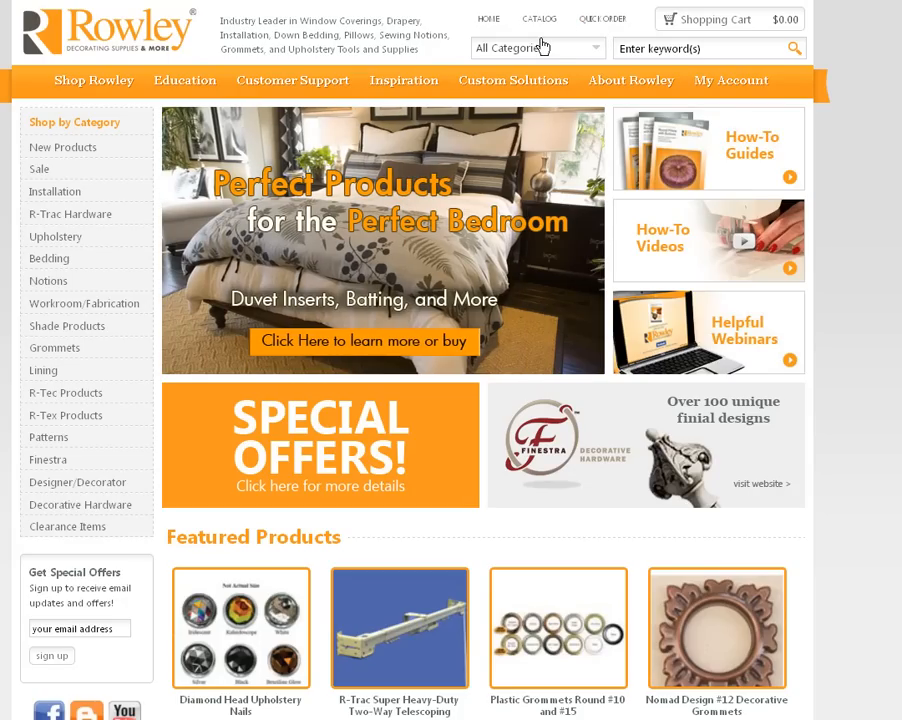
{"action": "mouse_move", "coordinate": [638, 27]}
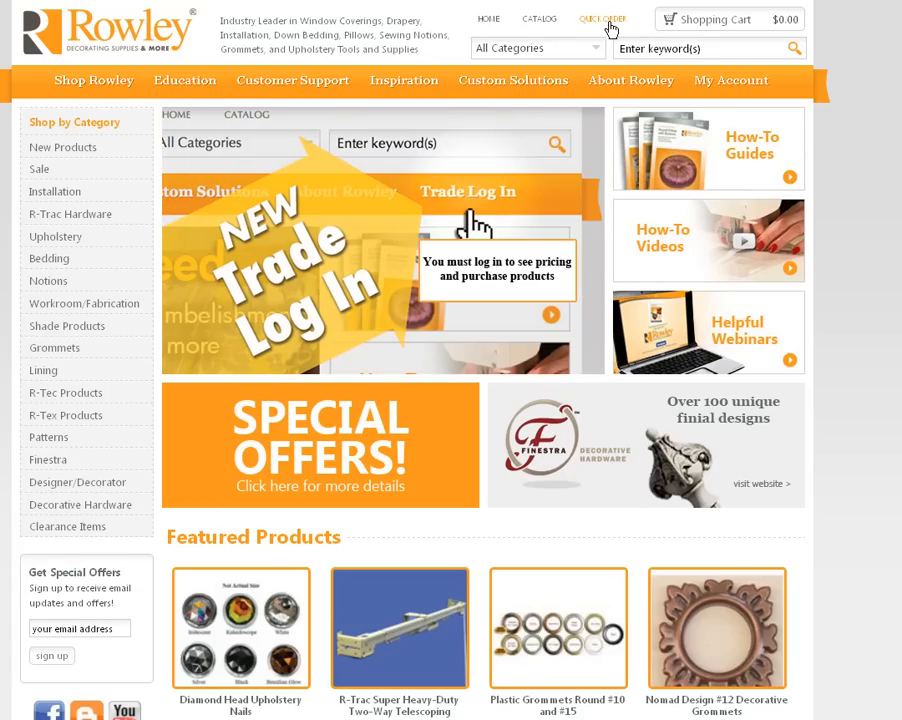
Browse the saved shipping addresses on the Quick Order form and close the list unchosen
{"action": "left_click", "coordinate": [603, 18]}
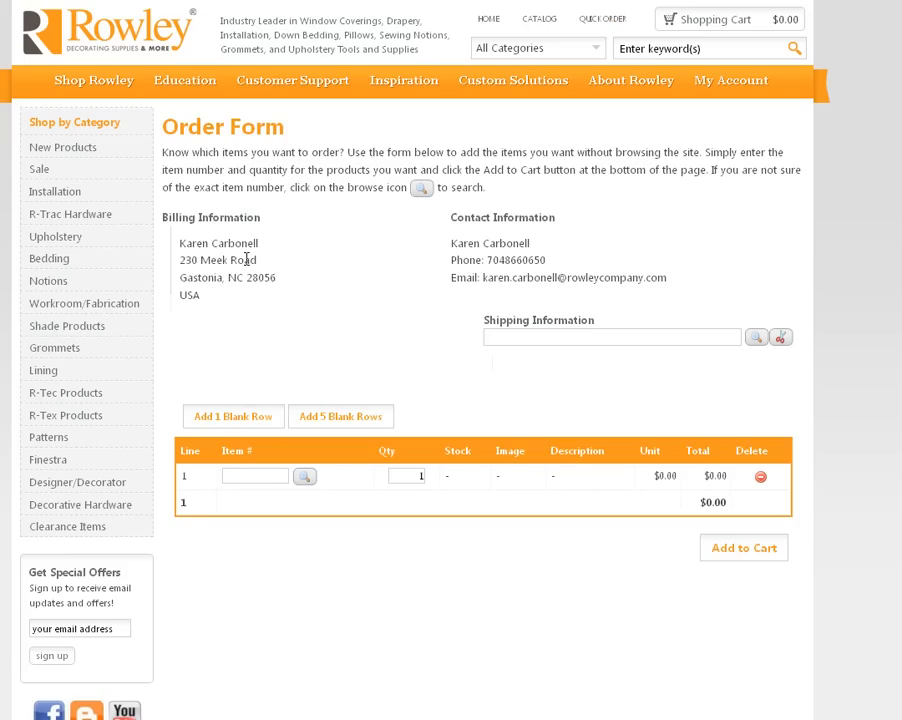
{"action": "mouse_move", "coordinate": [230, 333]}
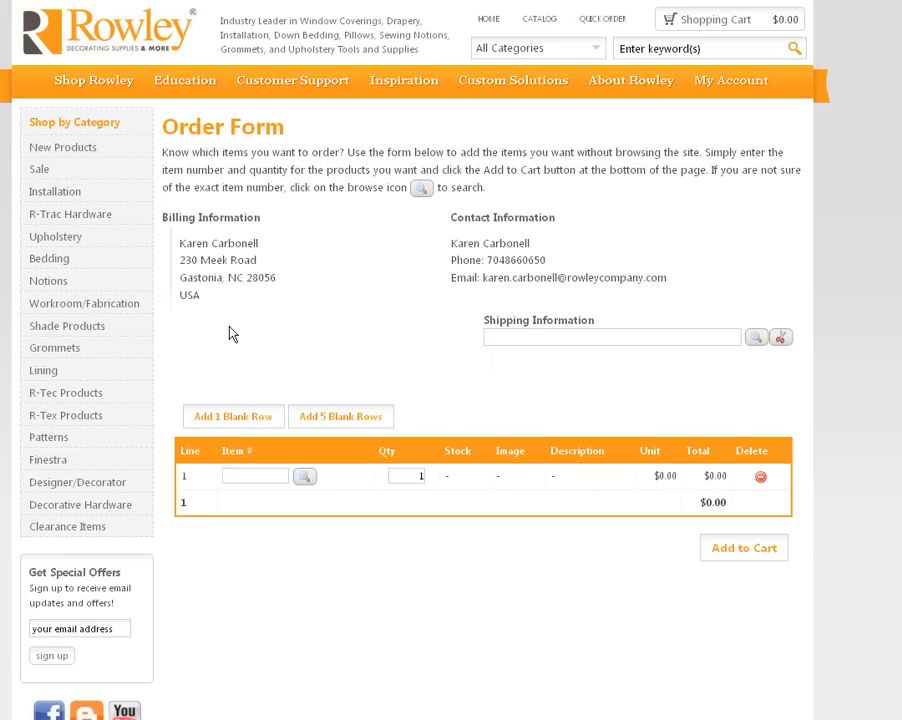
{"action": "mouse_move", "coordinate": [437, 255]}
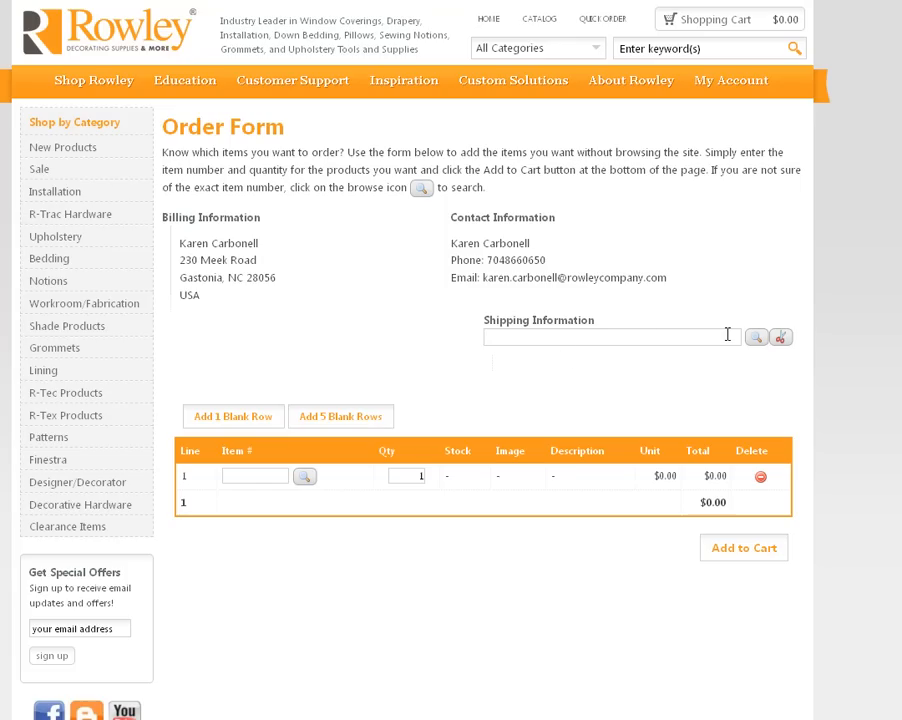
{"action": "mouse_move", "coordinate": [755, 353]}
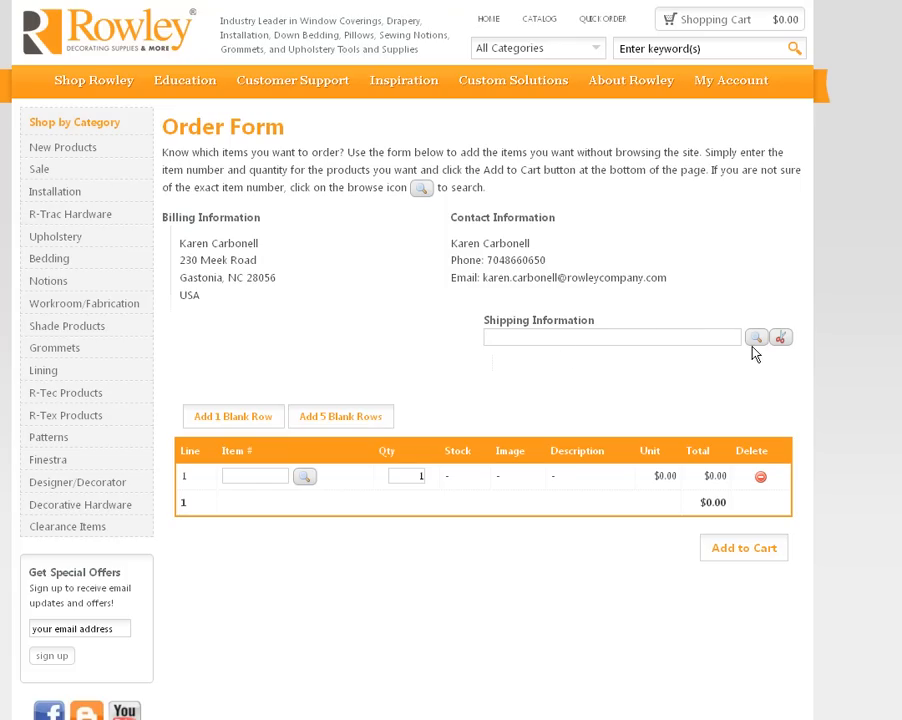
{"action": "left_click", "coordinate": [757, 337]}
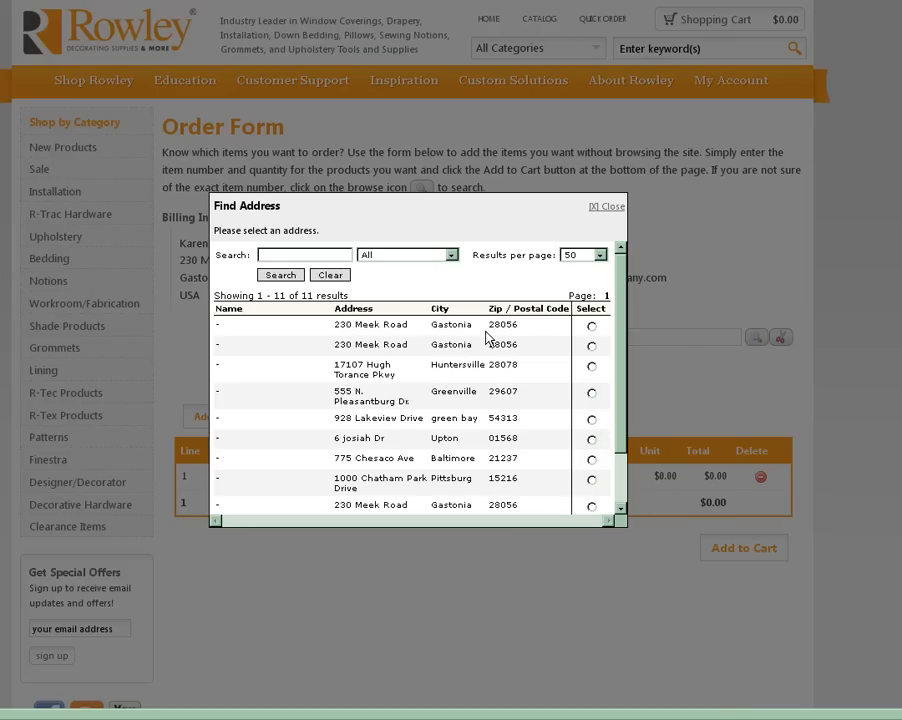
{"action": "scroll", "scroll_direction": "down", "scroll_amount": 3}
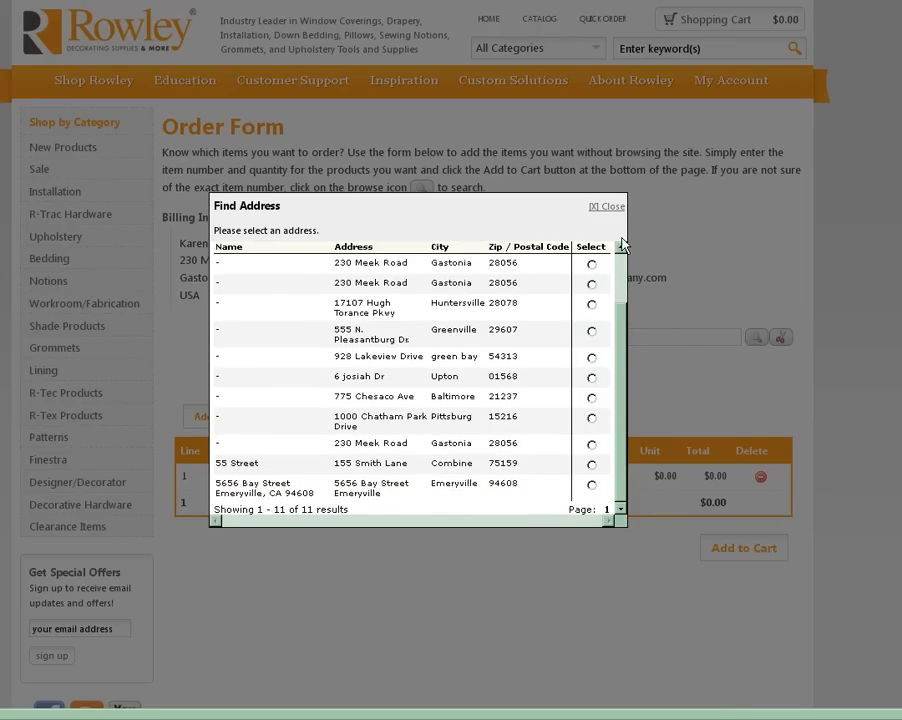
{"action": "left_click", "coordinate": [606, 206]}
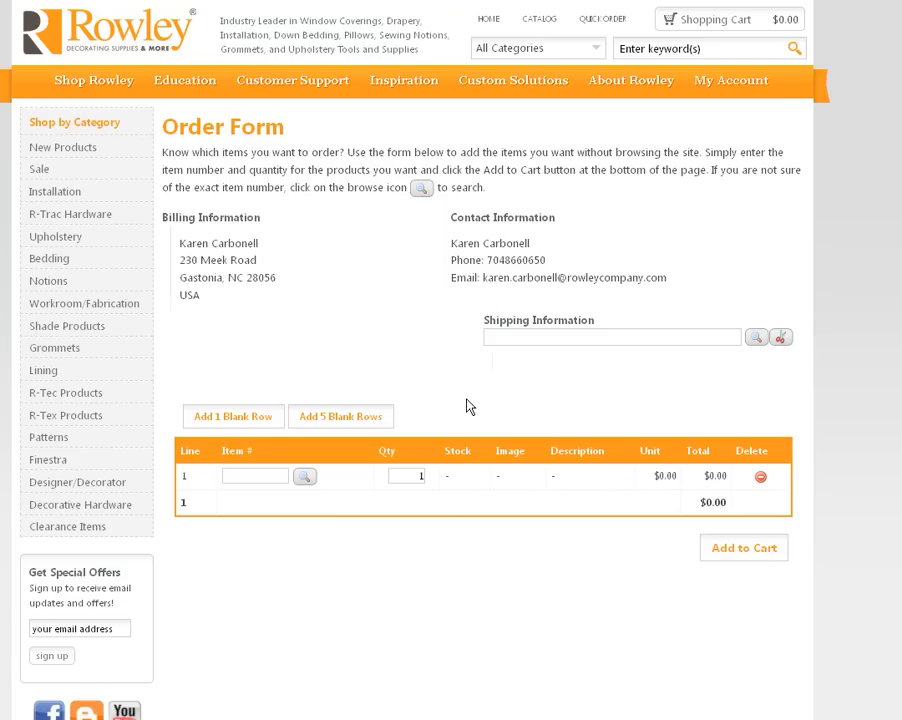
{"action": "mouse_move", "coordinate": [330, 370]}
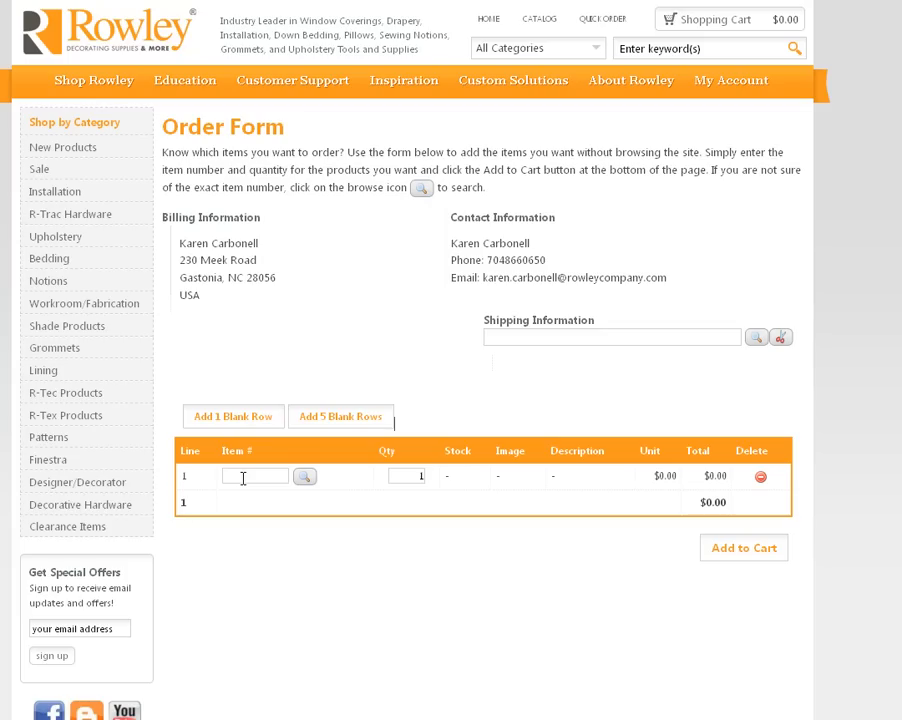
Put item BA10, Baton Front Connector, on line 1 with quantity 10
{"action": "type", "text": "ba10"}
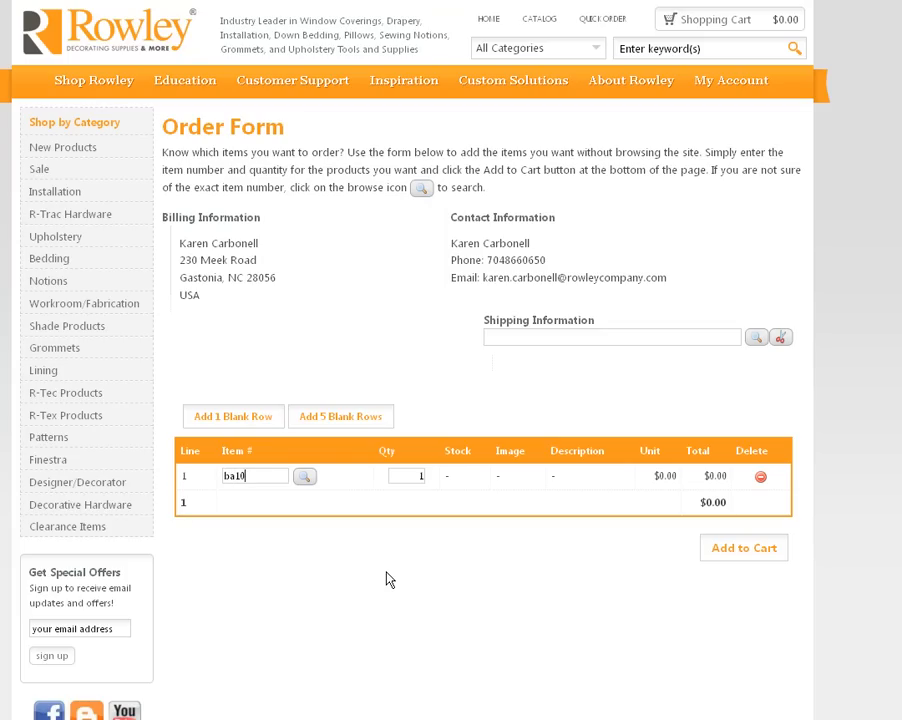
{"action": "mouse_move", "coordinate": [314, 500]}
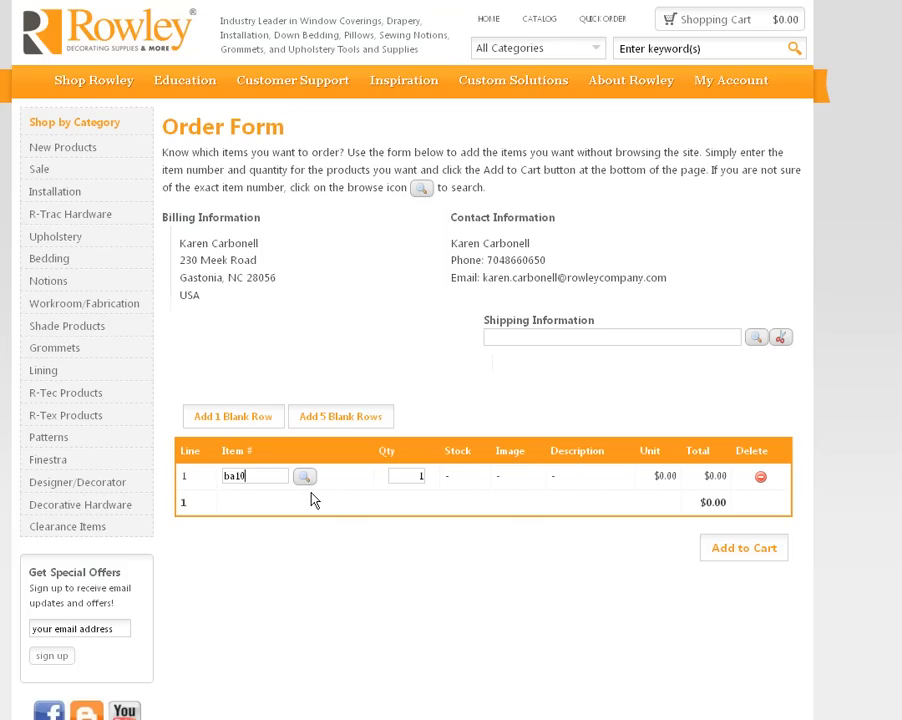
{"action": "left_click", "coordinate": [304, 476]}
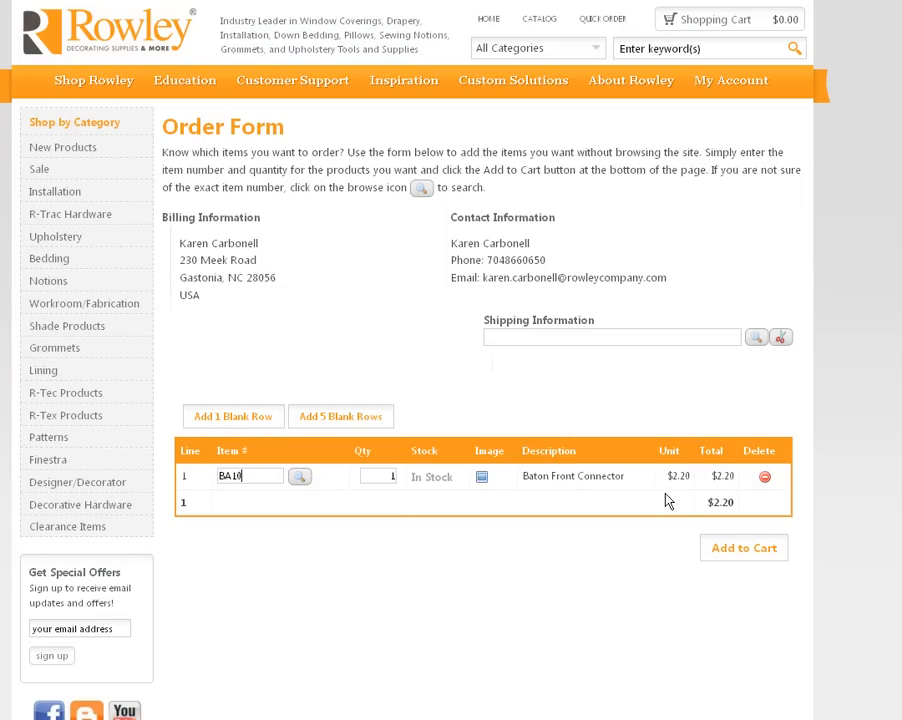
{"action": "mouse_move", "coordinate": [500, 468]}
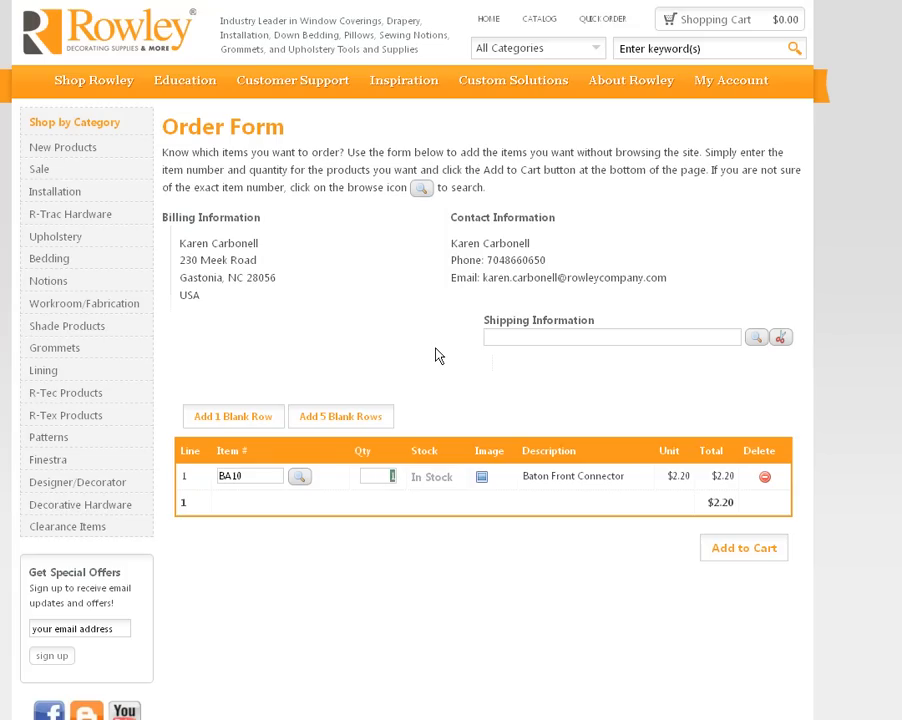
{"action": "type", "text": "10"}
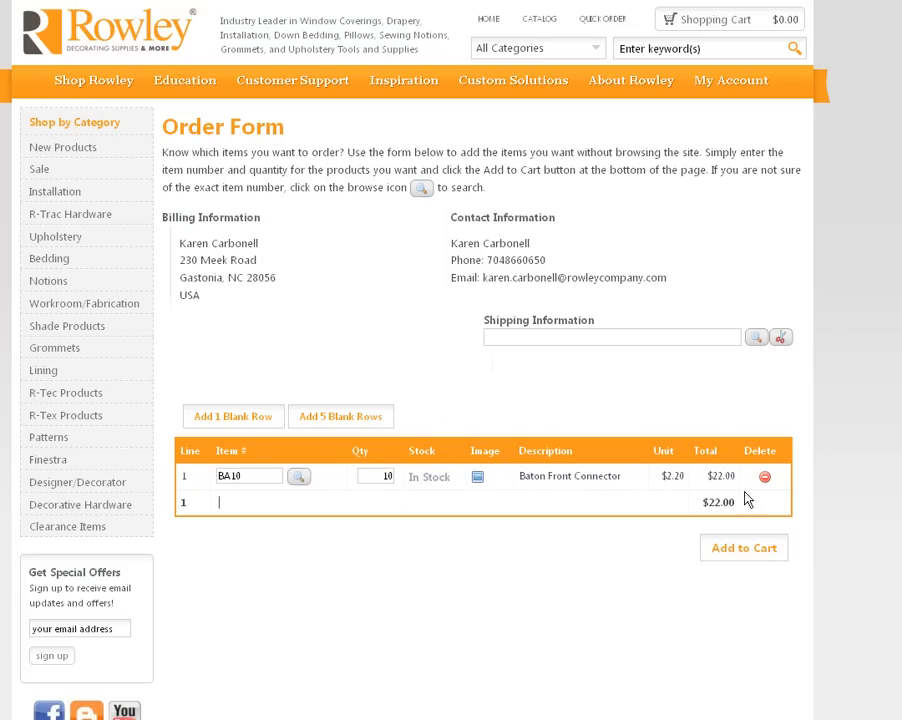
{"action": "mouse_move", "coordinate": [505, 363]}
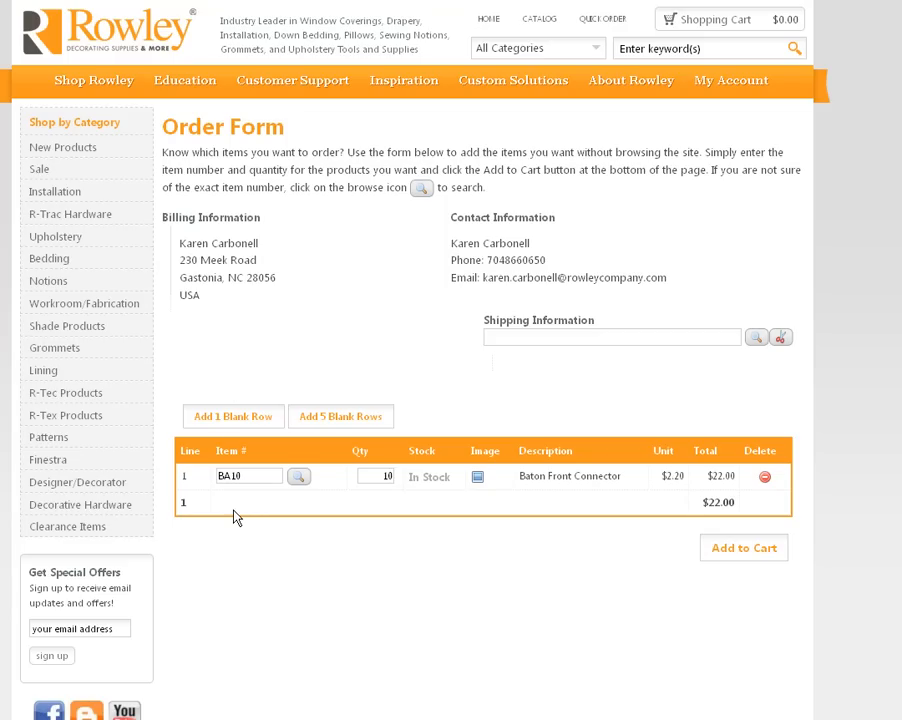
{"action": "mouse_move", "coordinate": [253, 414]}
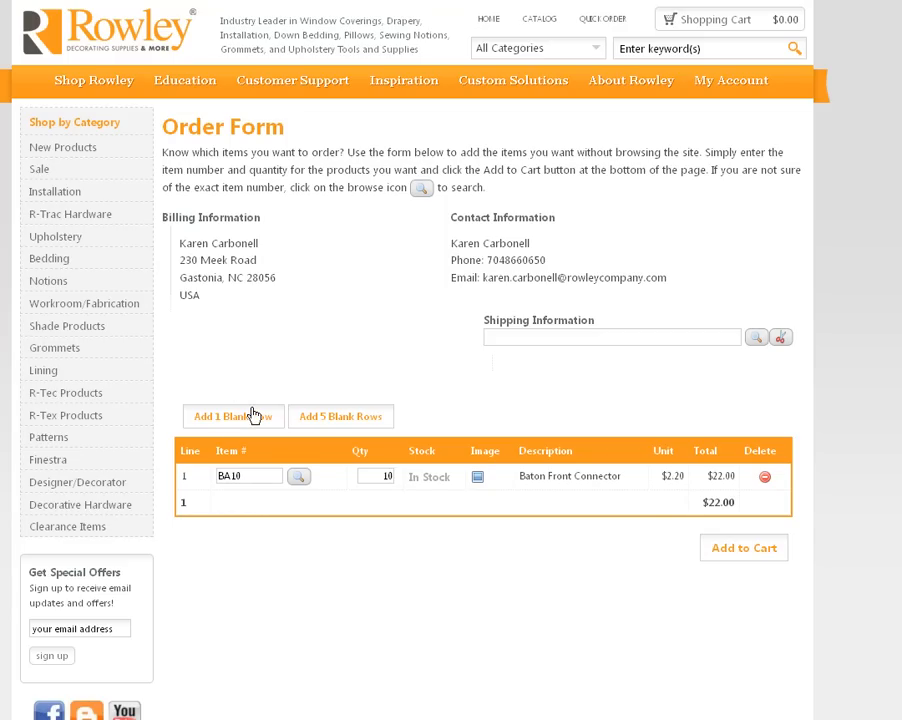
Add five blank rows and dismiss the invalid 'grn' item alert on line 2
{"action": "left_click", "coordinate": [340, 416]}
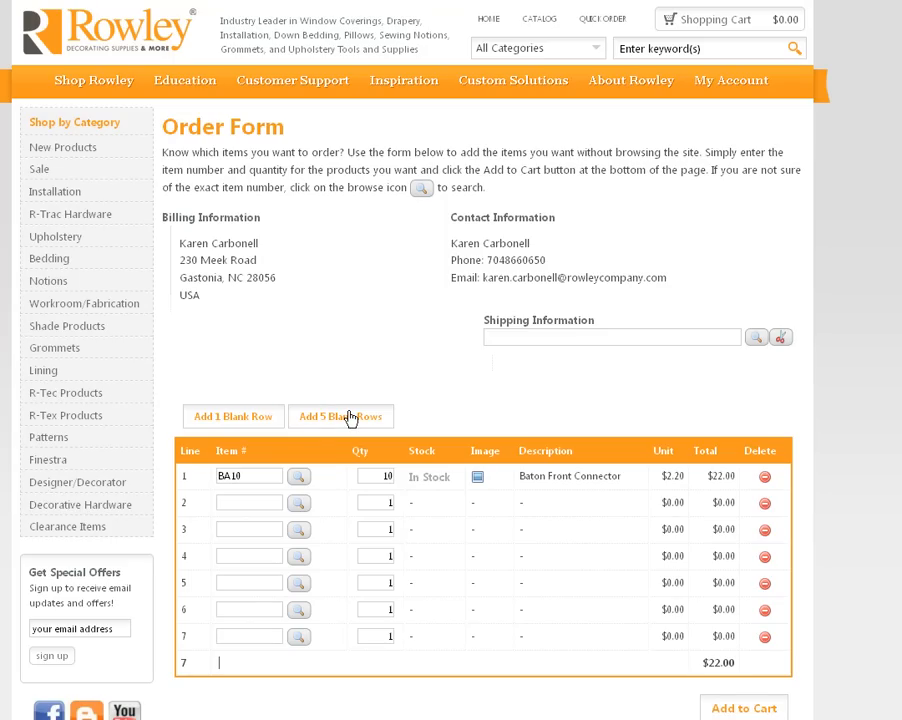
{"action": "mouse_move", "coordinate": [227, 503]}
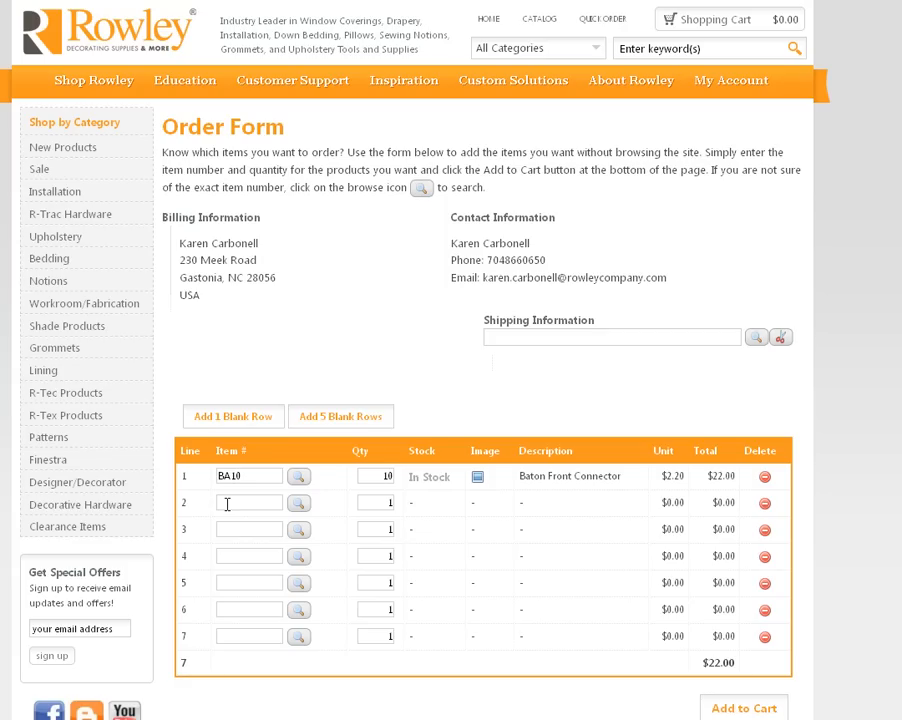
{"action": "type", "text": "grn"}
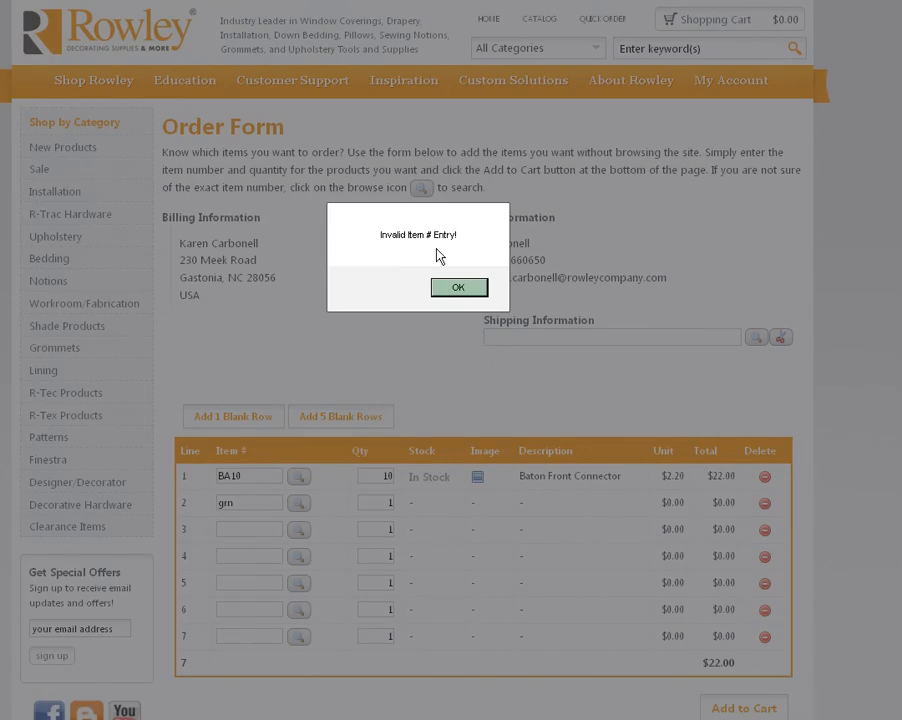
{"action": "left_click", "coordinate": [458, 287]}
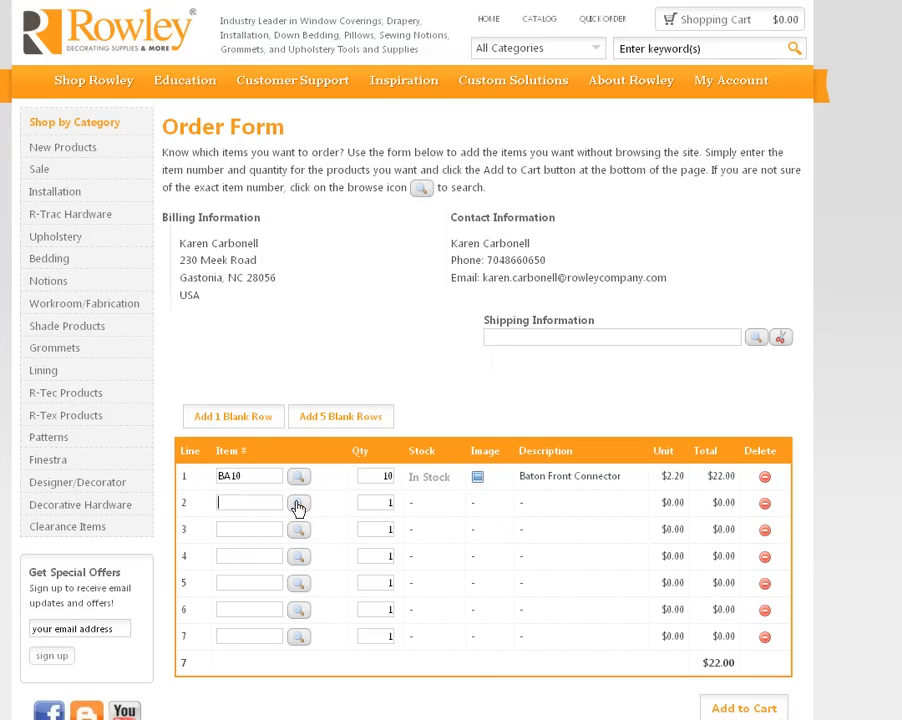
Search products for 'gr' and choose GRN12/R Antique Copper grommets for line 2
{"action": "left_click", "coordinate": [298, 503]}
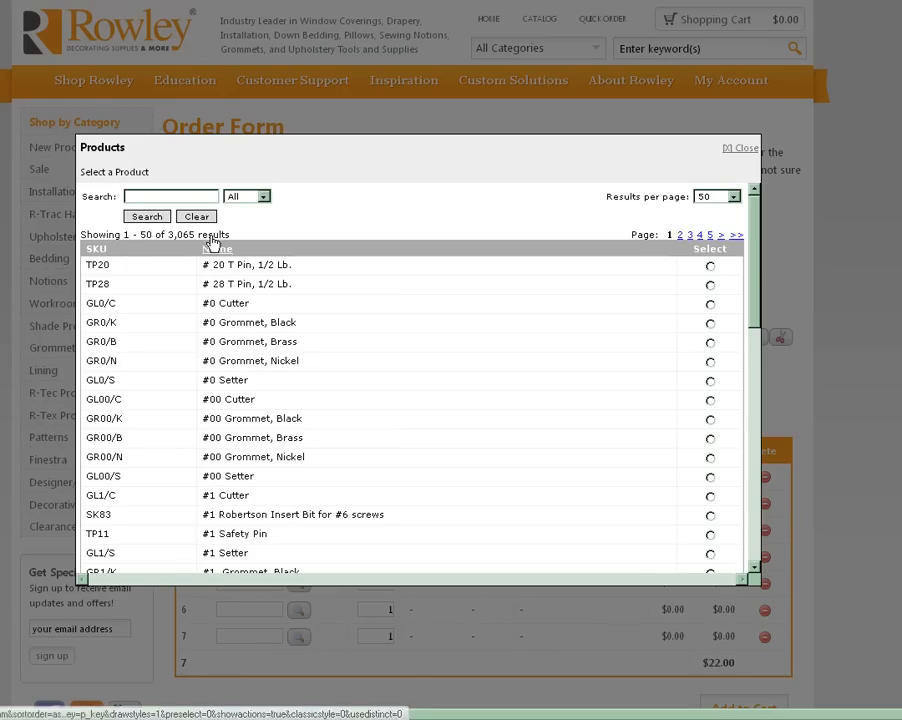
{"action": "type", "text": "grn"}
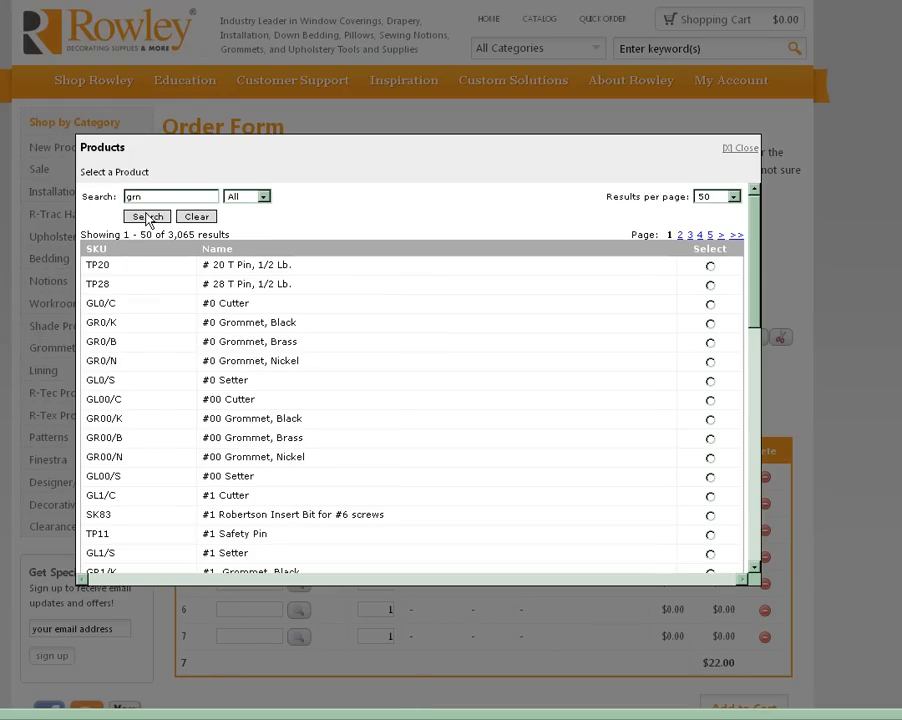
{"action": "left_click", "coordinate": [146, 216]}
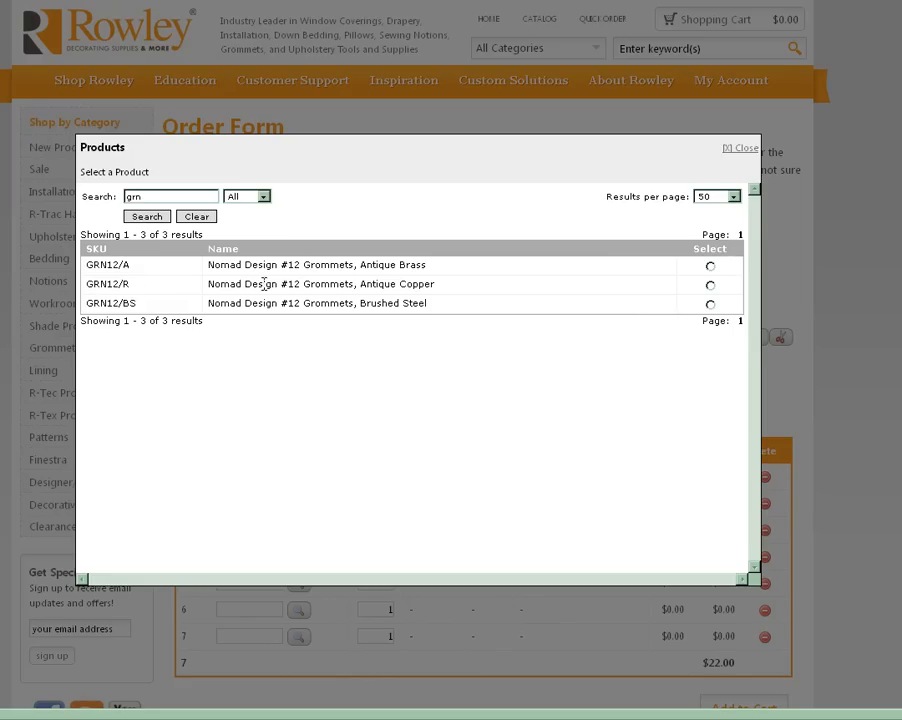
{"action": "mouse_move", "coordinate": [701, 305]}
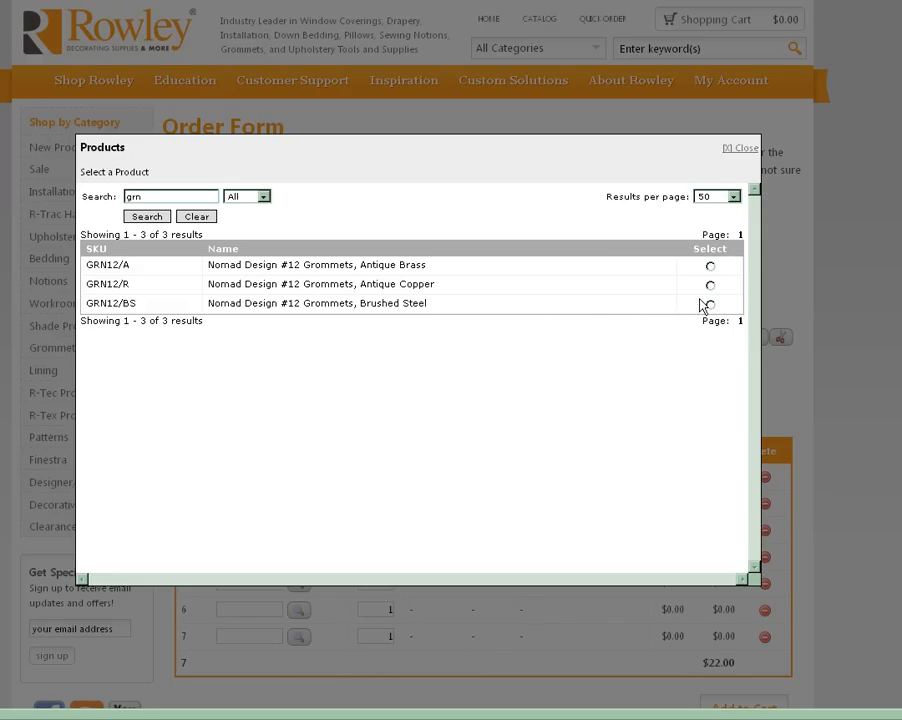
{"action": "left_click", "coordinate": [711, 284]}
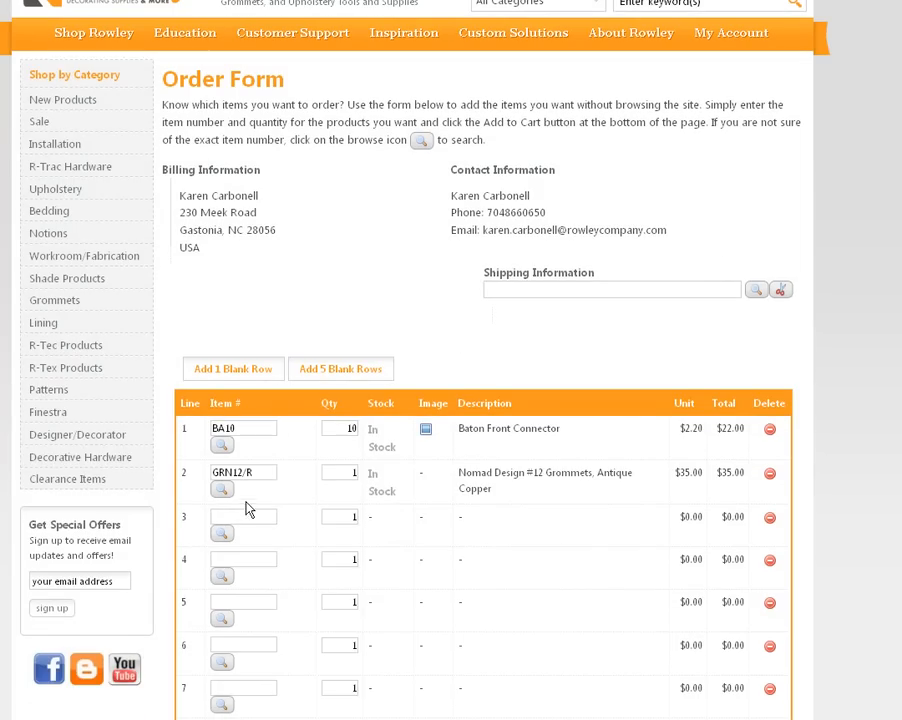
{"action": "mouse_move", "coordinate": [250, 503]}
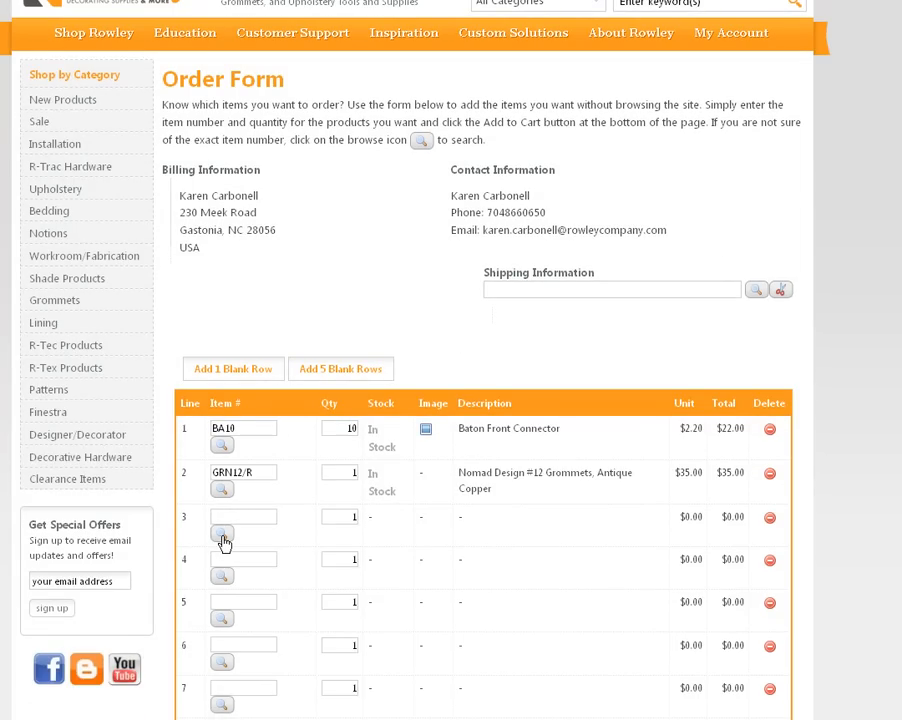
Search 'thread' and choose TO6K/148 A&E Outdoor Thread Scarlet for line 3
{"action": "left_click", "coordinate": [221, 537]}
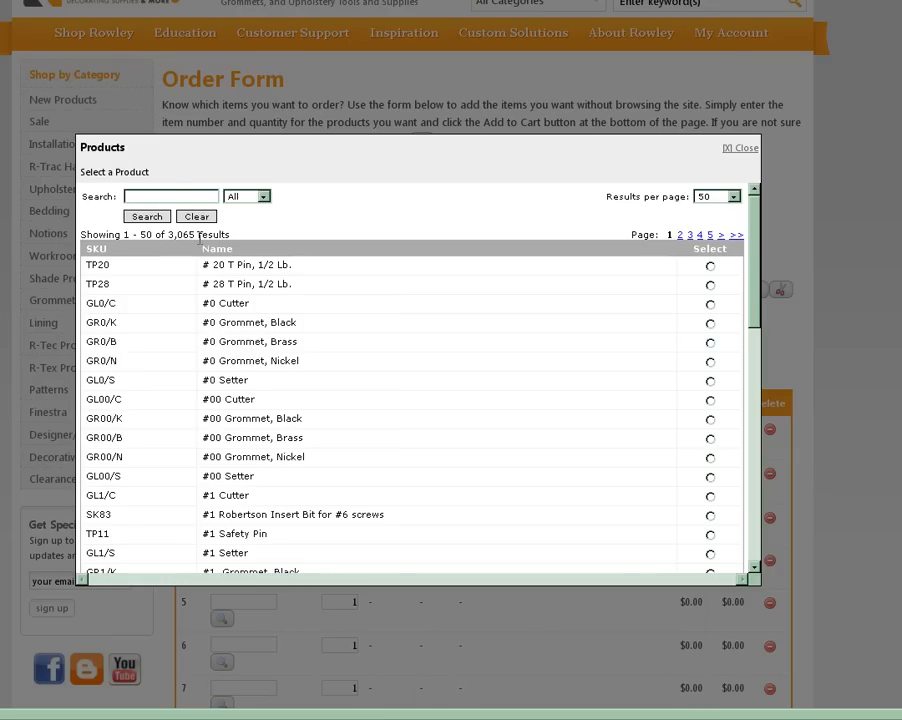
{"action": "type", "text": "thread"}
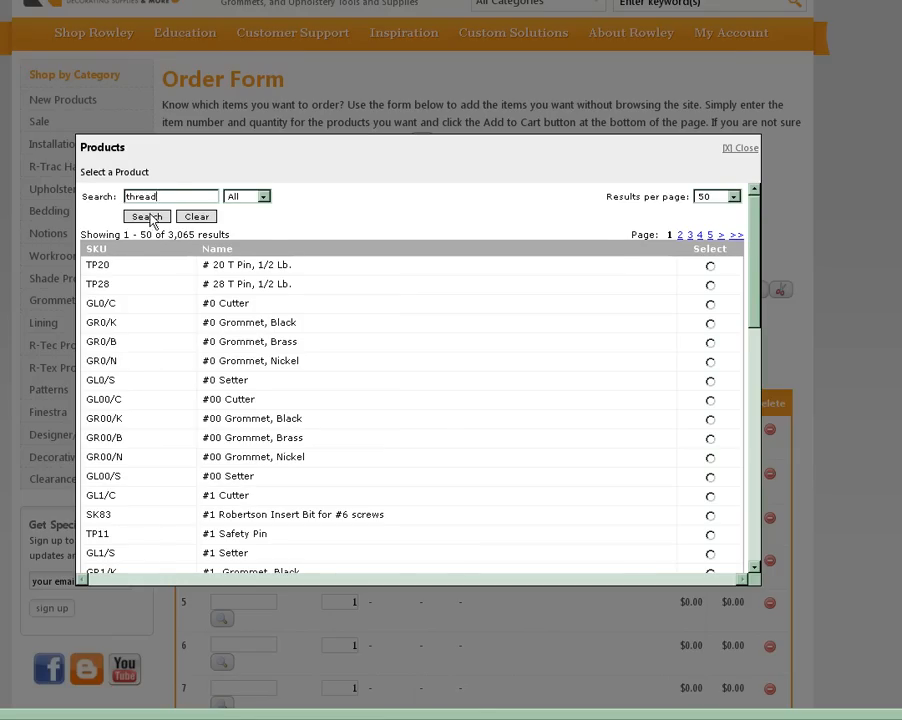
{"action": "left_click", "coordinate": [146, 217]}
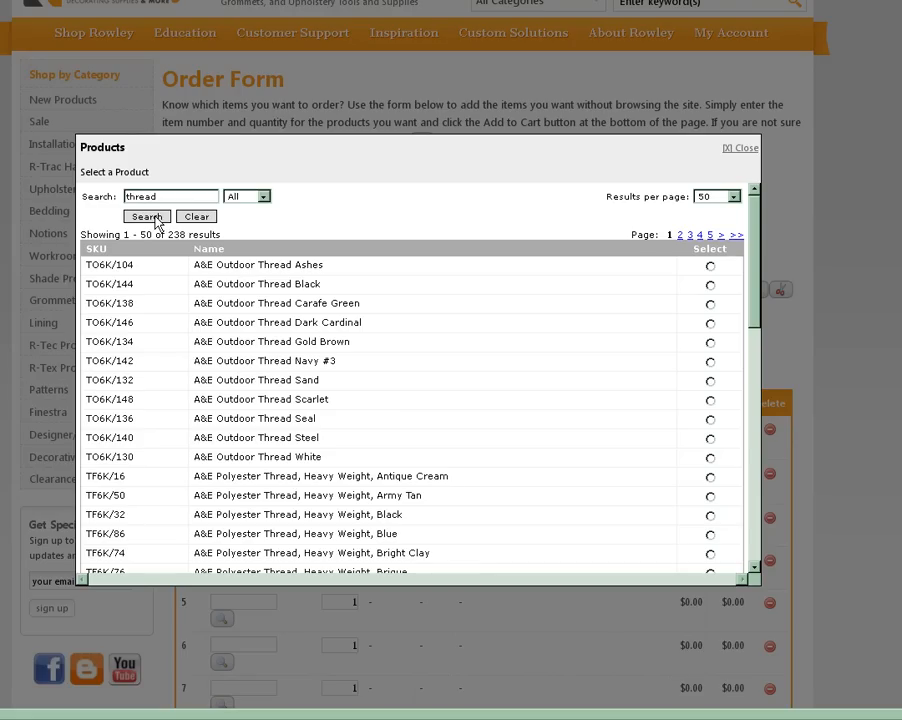
{"action": "mouse_move", "coordinate": [288, 413]}
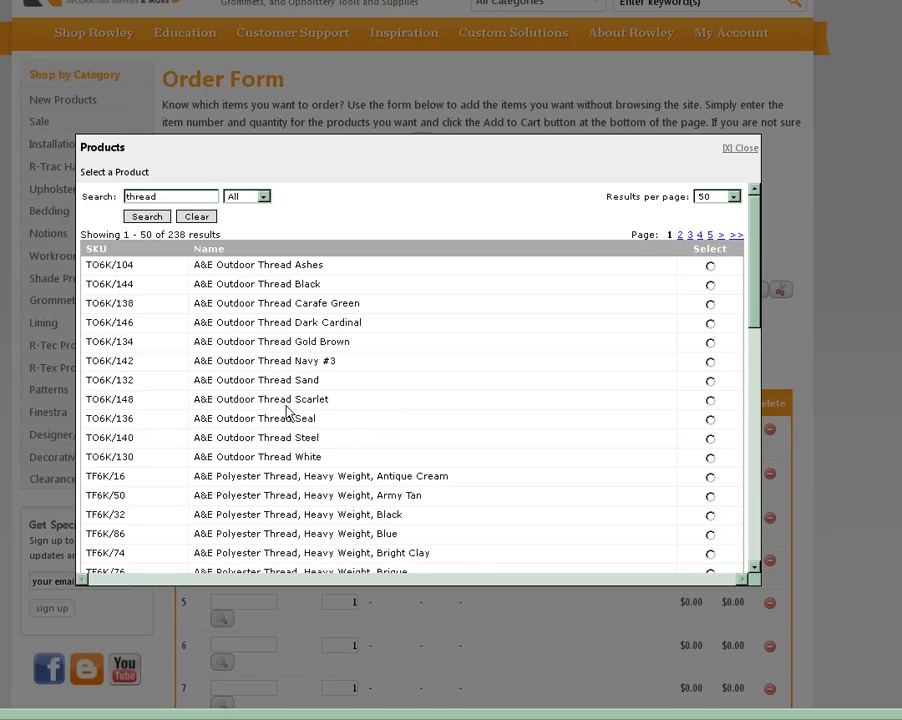
{"action": "left_click", "coordinate": [710, 400]}
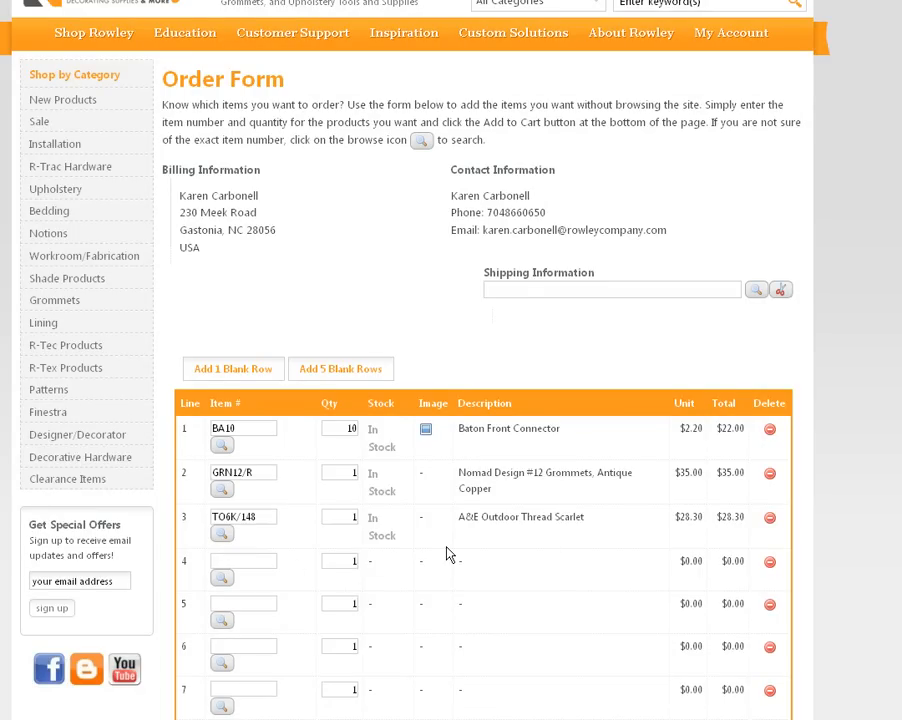
{"action": "scroll", "scroll_direction": "down", "scroll_amount": 3}
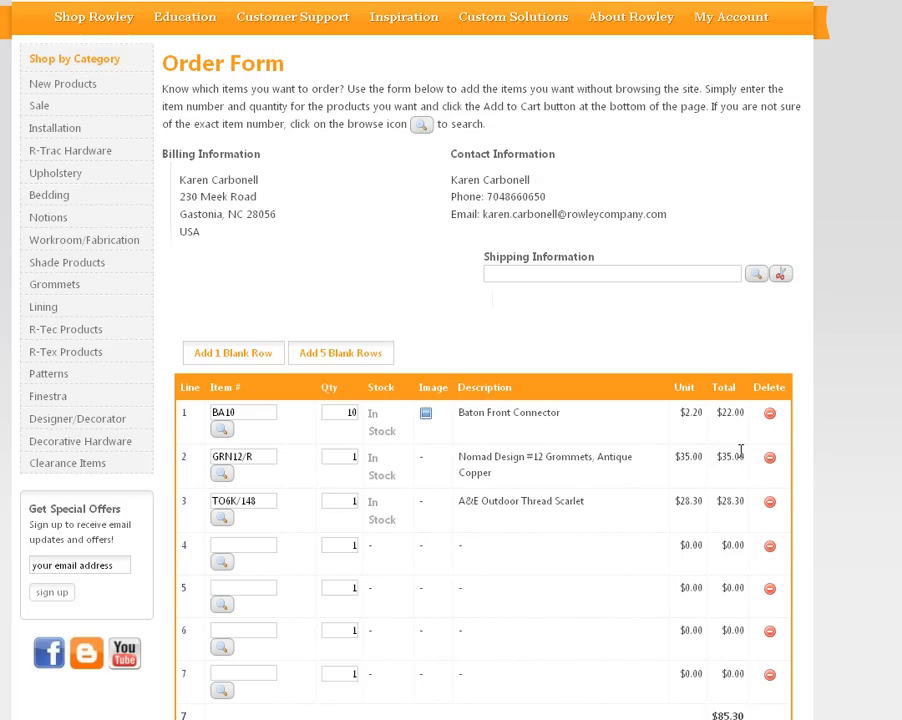
{"action": "mouse_move", "coordinate": [603, 479]}
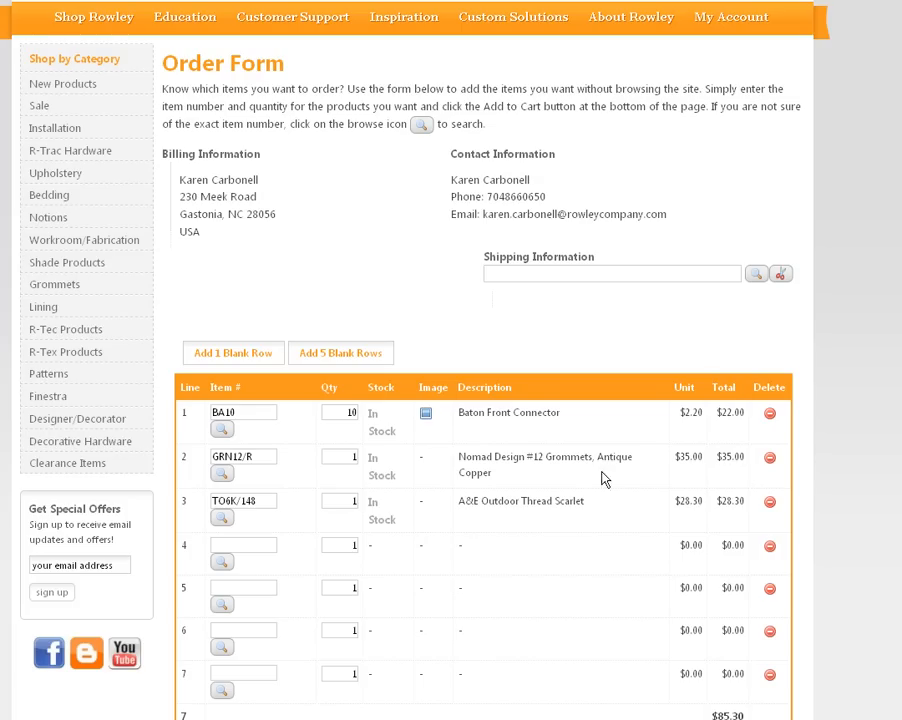
{"action": "mouse_move", "coordinate": [410, 473]}
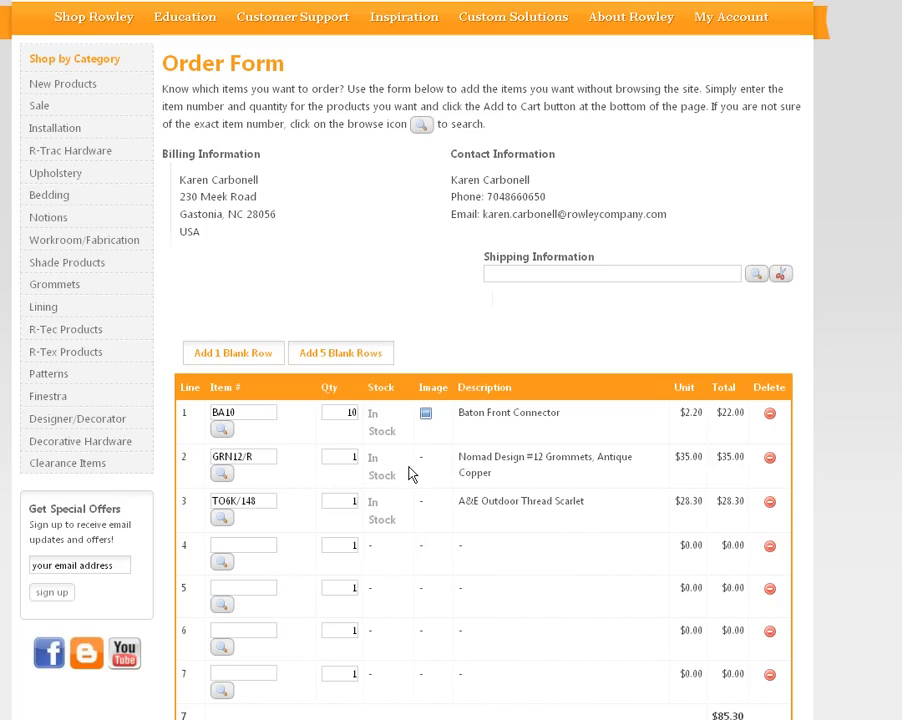
{"action": "mouse_move", "coordinate": [570, 391]}
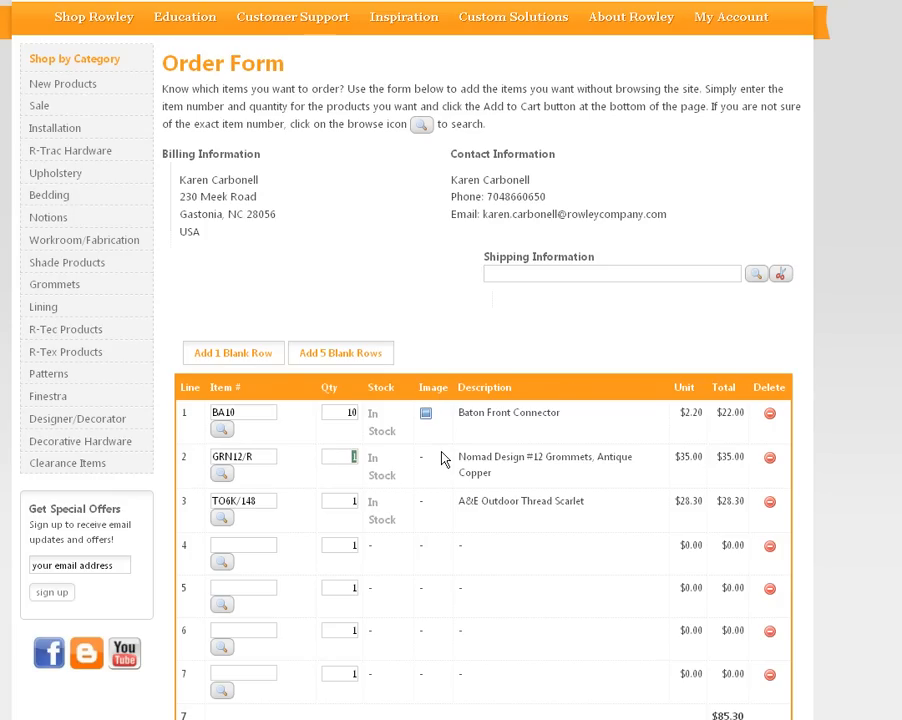
Change the grommets quantity on line 2 to 20
{"action": "type", "text": "20"}
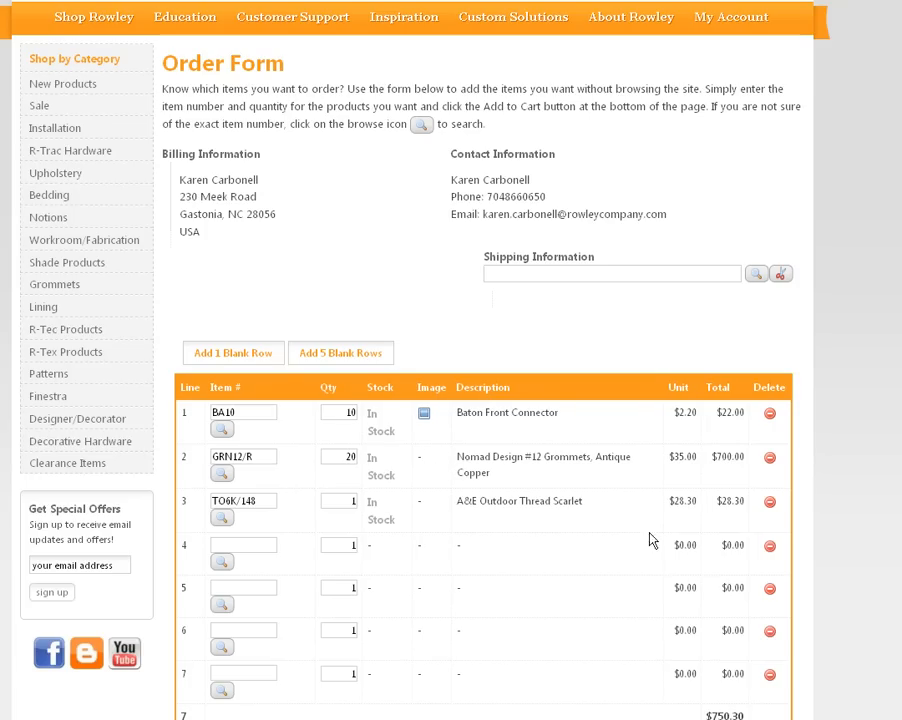
{"action": "mouse_move", "coordinate": [675, 456]}
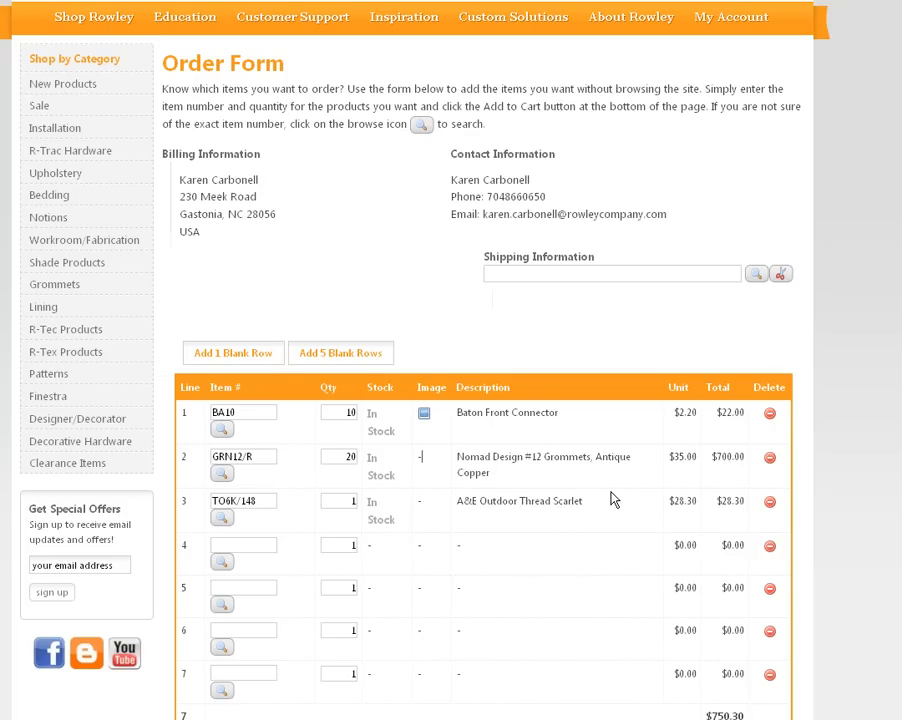
{"action": "scroll", "scroll_direction": "down", "scroll_amount": 3}
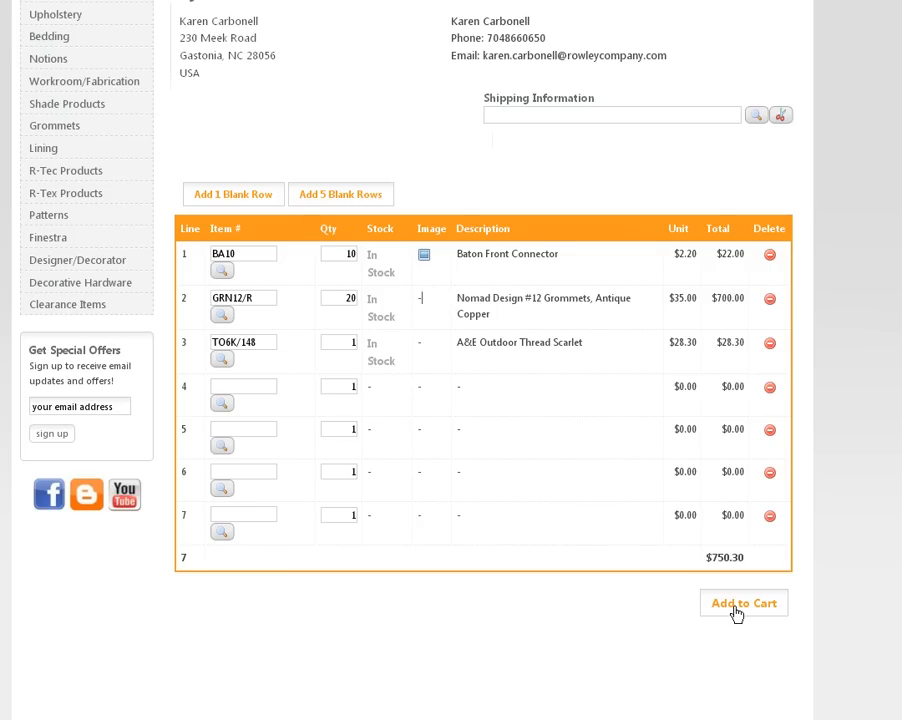
{"action": "mouse_move", "coordinate": [643, 580]}
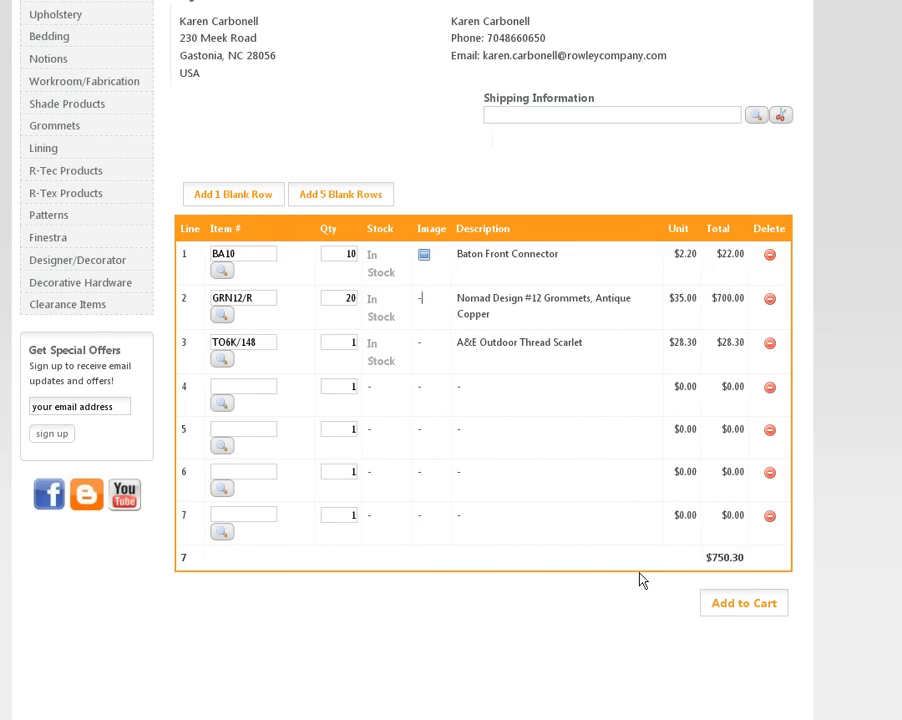
Add the three order form items to the cart
{"action": "left_click", "coordinate": [743, 602]}
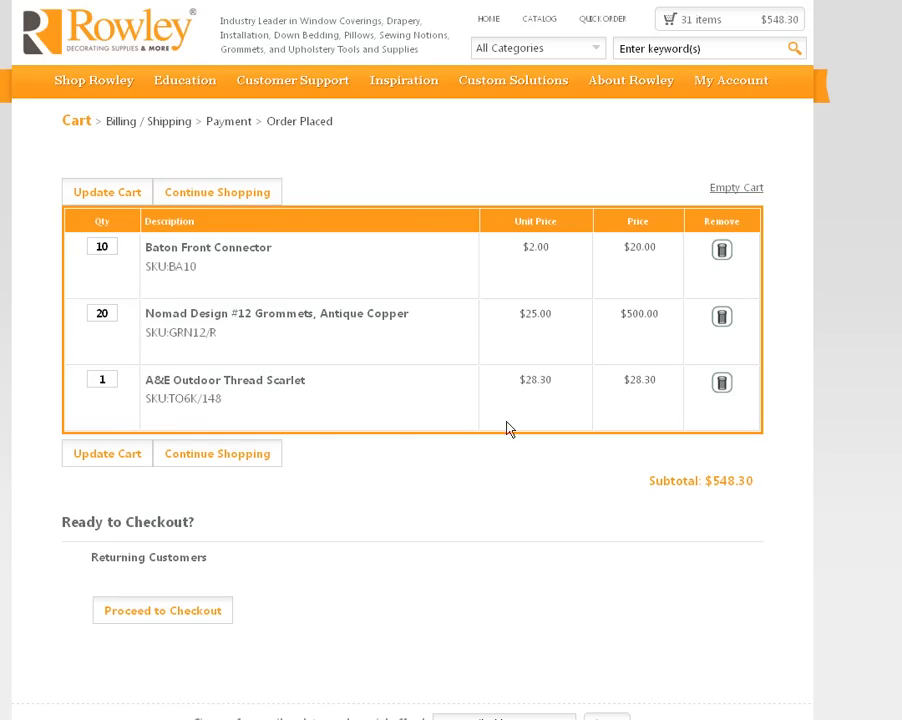
{"action": "mouse_move", "coordinate": [318, 335]}
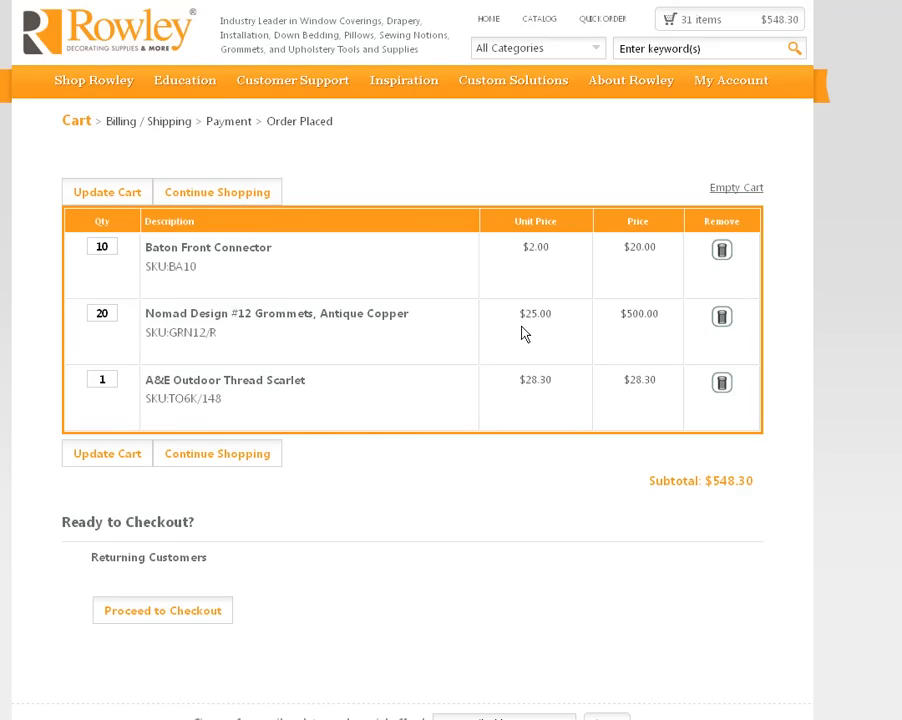
{"action": "mouse_move", "coordinate": [547, 338]}
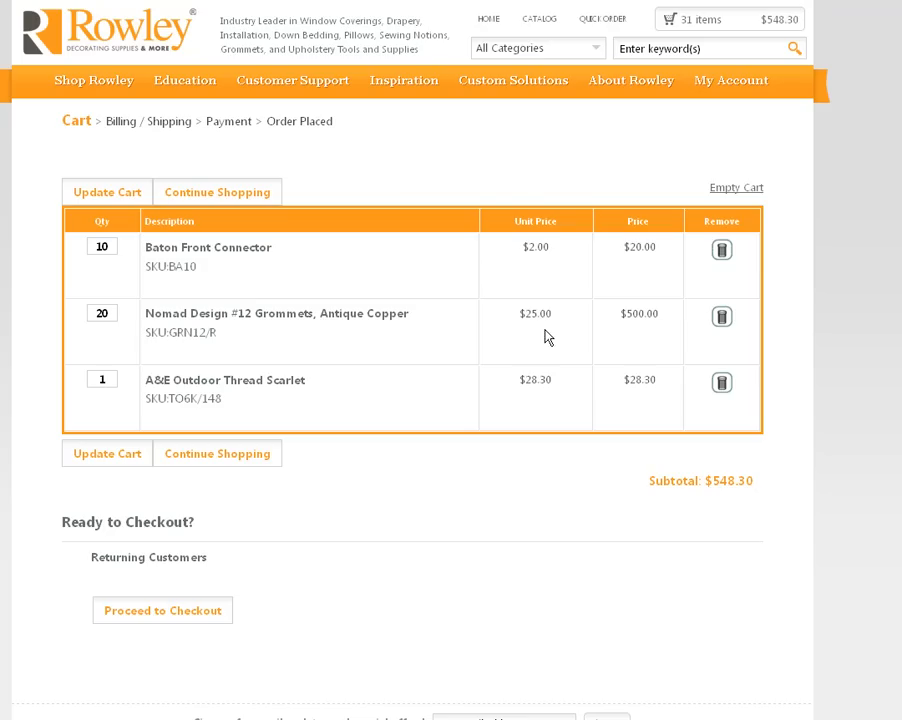
{"action": "mouse_move", "coordinate": [67, 354]}
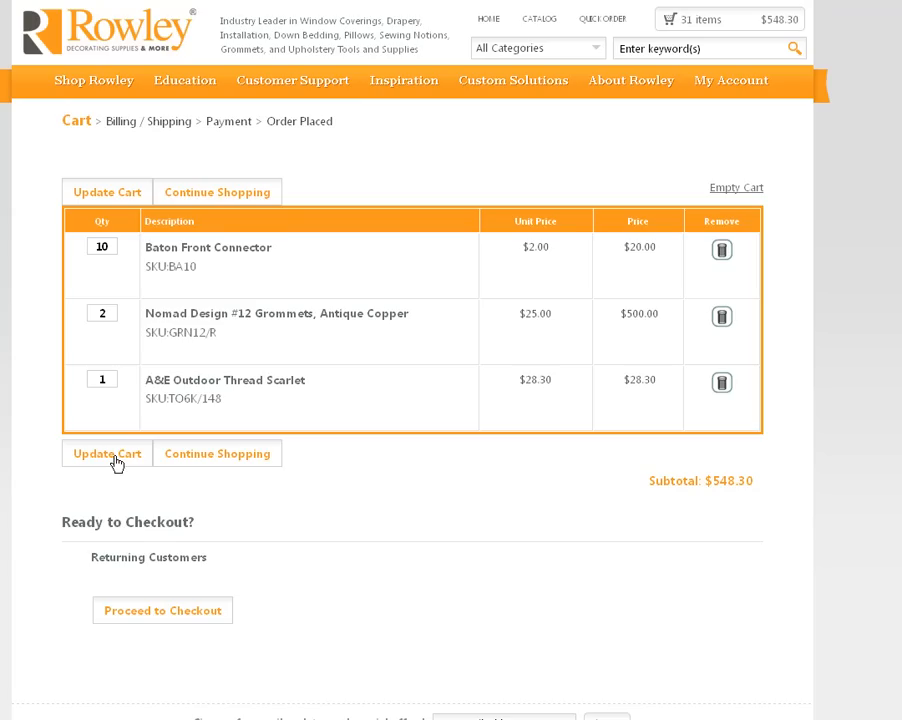
Update the grommet quantity to 2 and remove the scarlet thread from the cart
{"action": "left_click", "coordinate": [106, 453]}
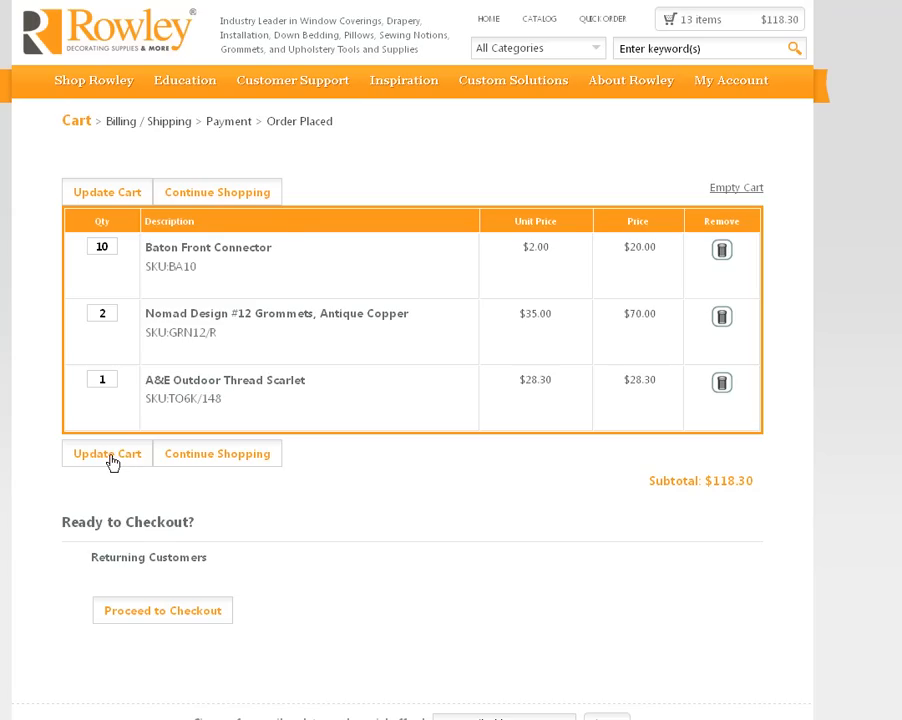
{"action": "mouse_move", "coordinate": [613, 348]}
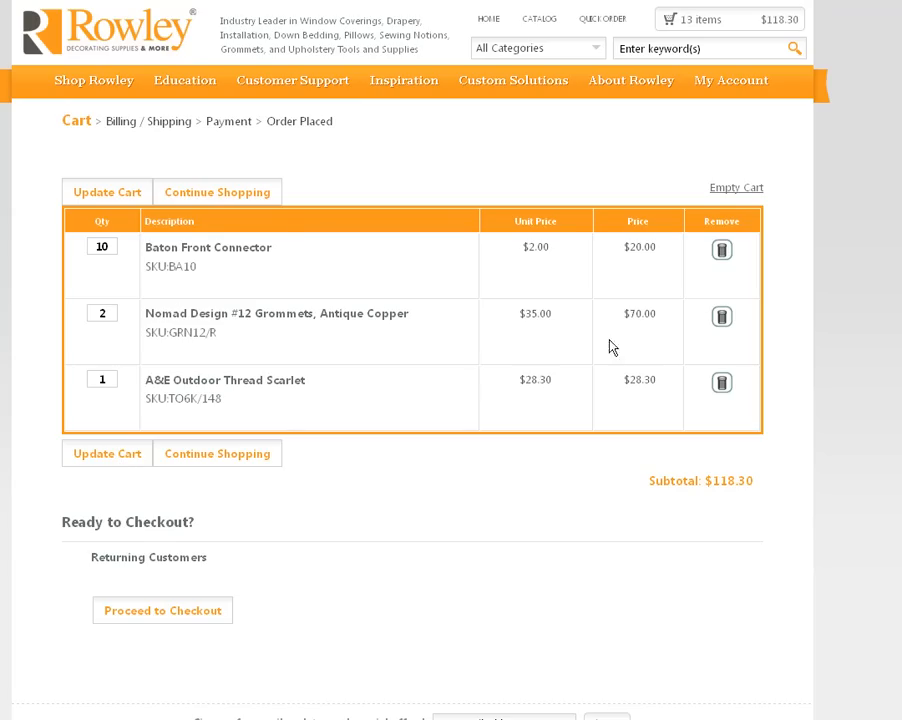
{"action": "mouse_move", "coordinate": [630, 367]}
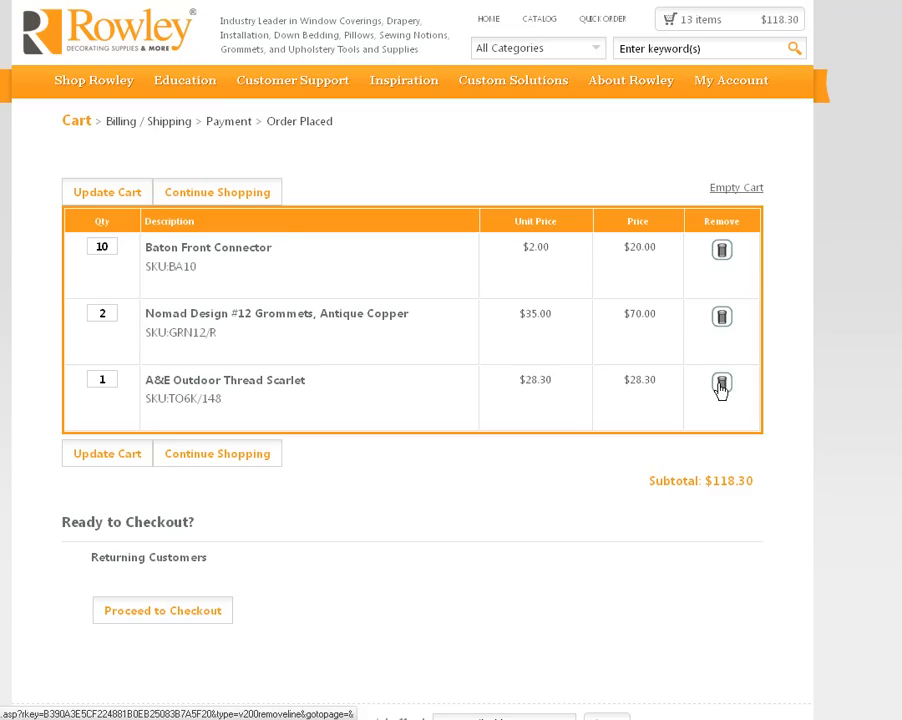
{"action": "left_click", "coordinate": [721, 389]}
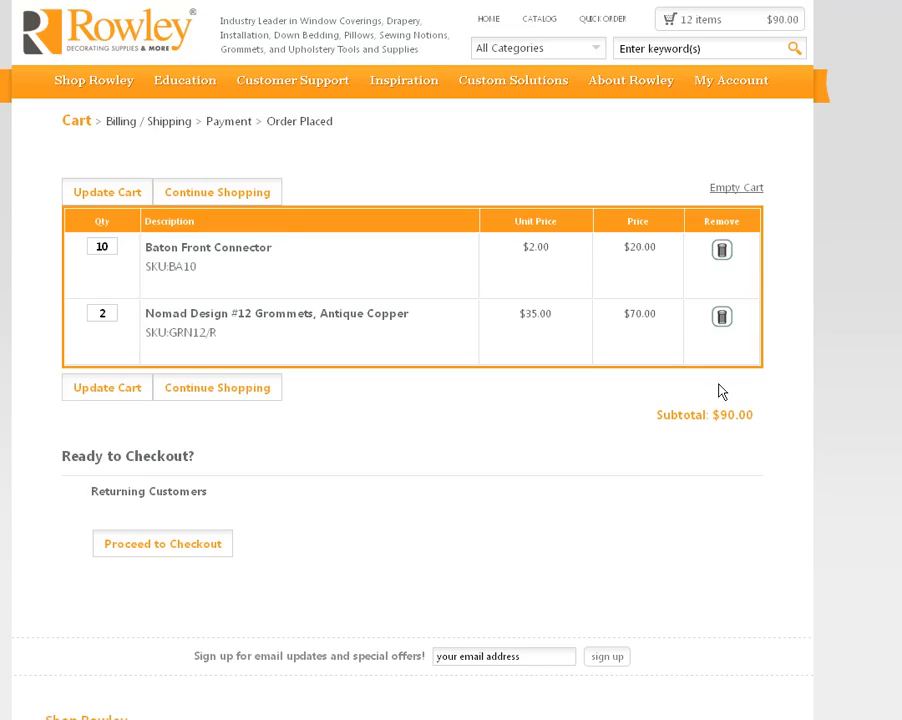
{"action": "mouse_move", "coordinate": [230, 407]}
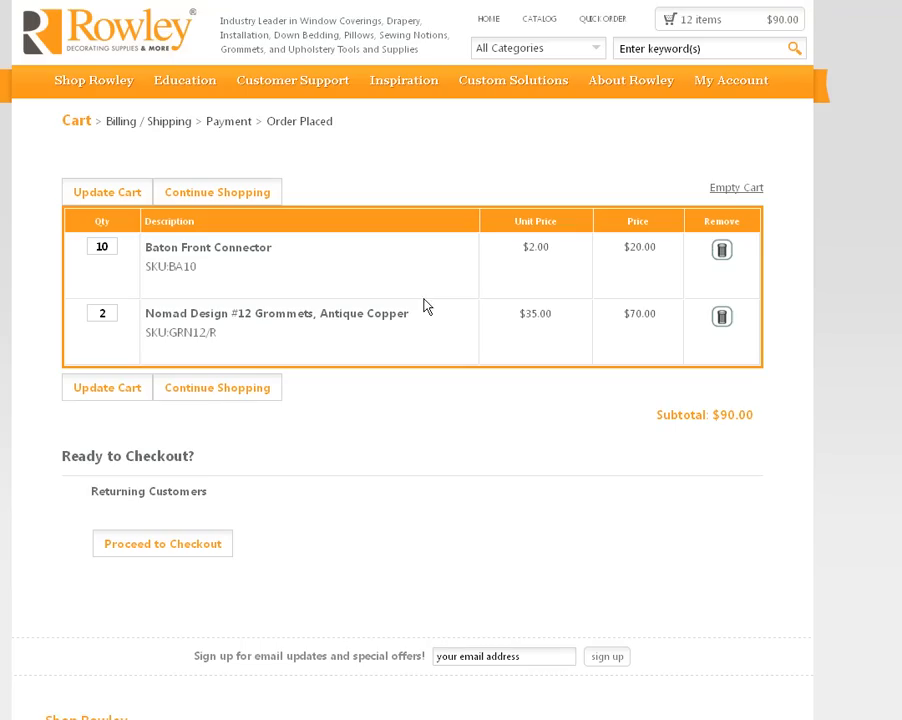
{"action": "mouse_move", "coordinate": [219, 388]}
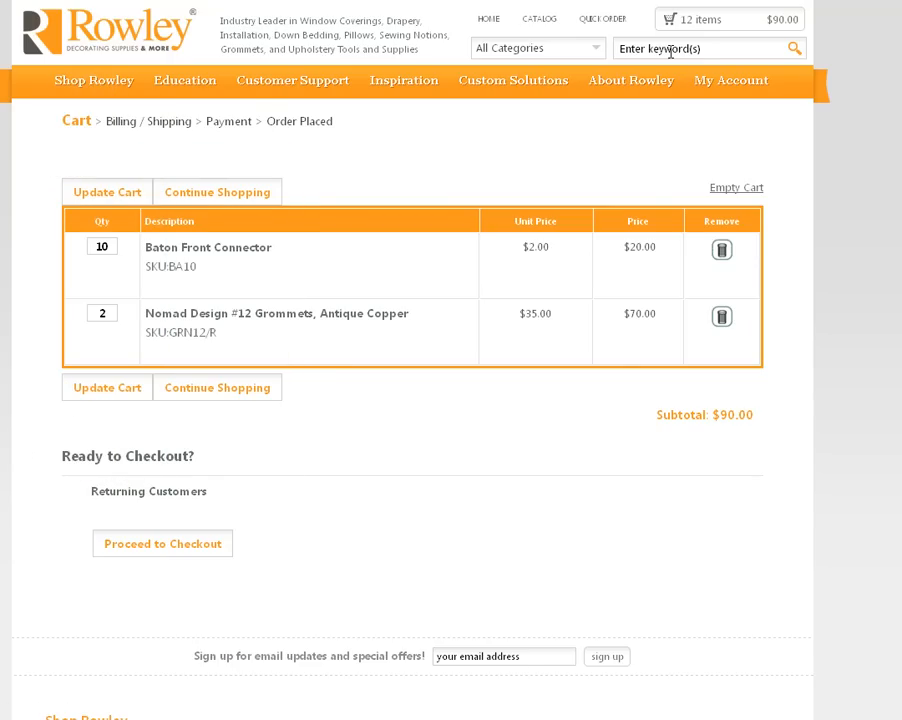
Proceed from the cart to checkout
{"action": "left_click", "coordinate": [700, 48]}
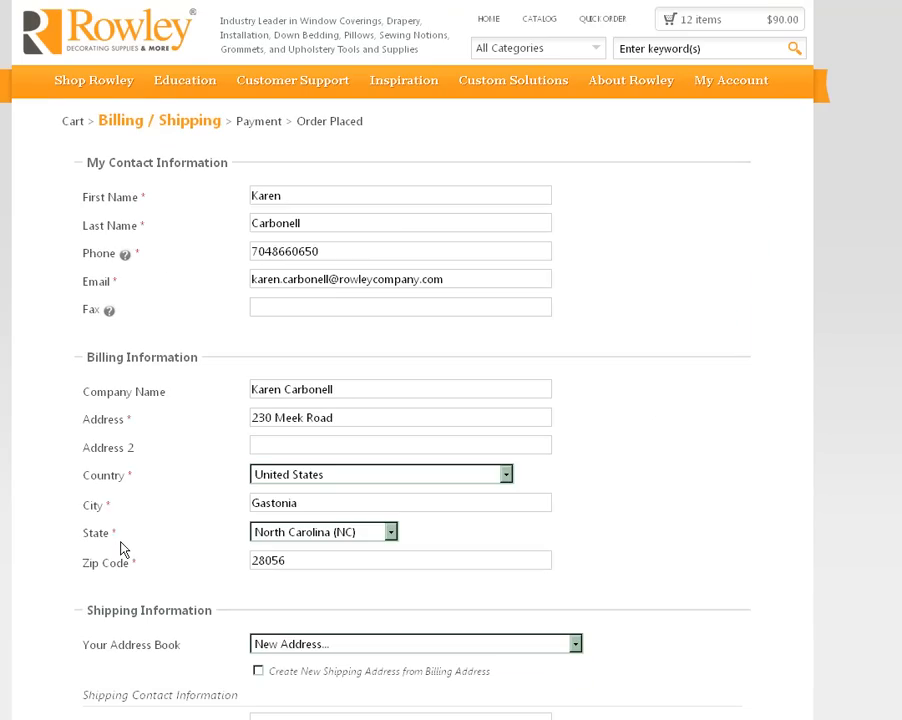
{"action": "scroll", "scroll_direction": "down", "scroll_amount": 3}
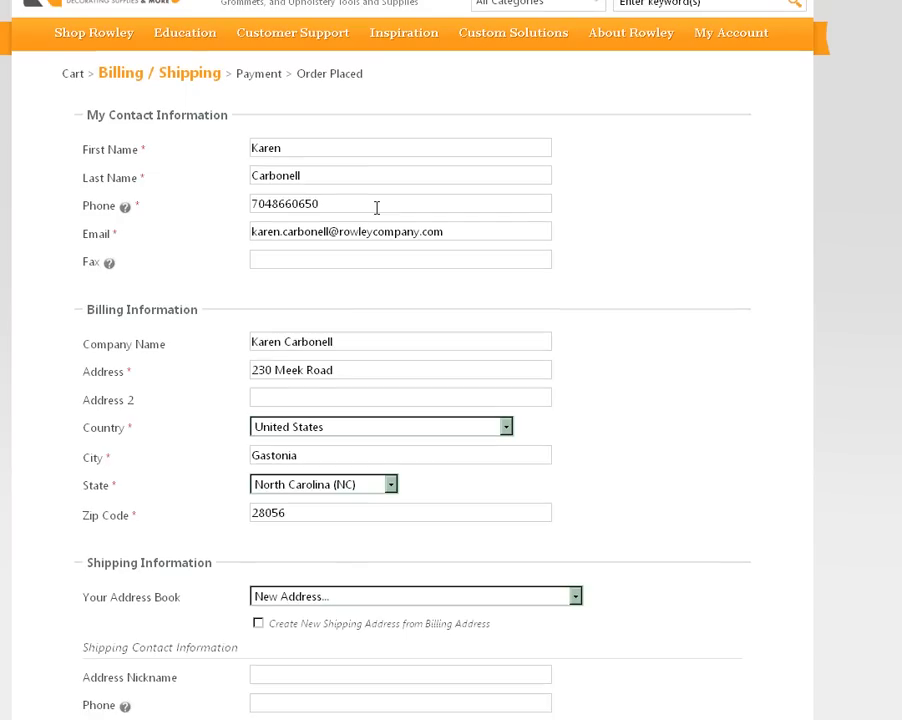
{"action": "scroll", "scroll_direction": "down", "scroll_amount": 3}
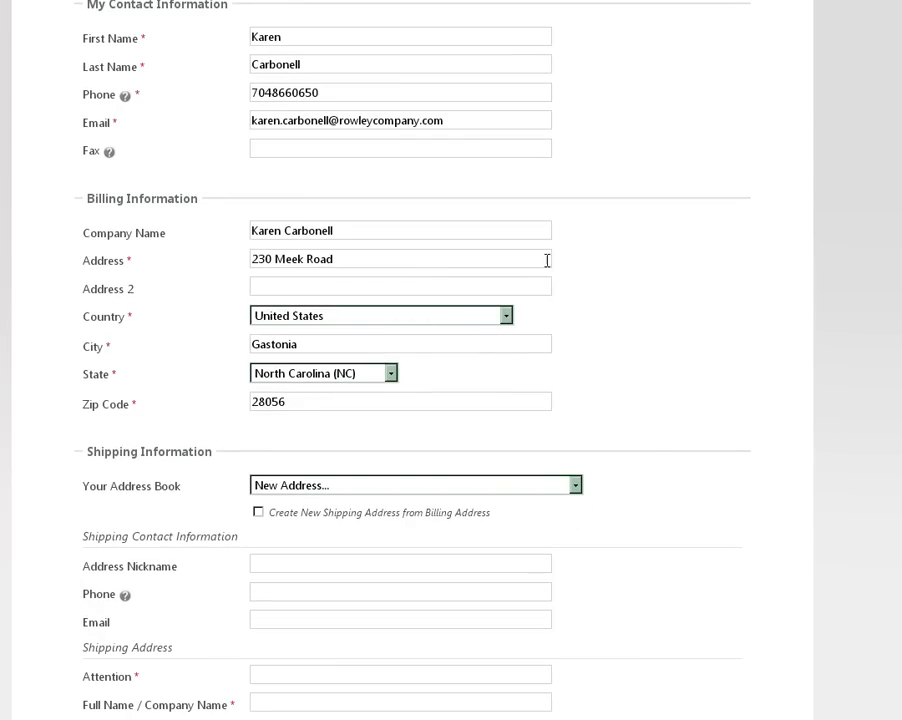
{"action": "mouse_move", "coordinate": [550, 278]}
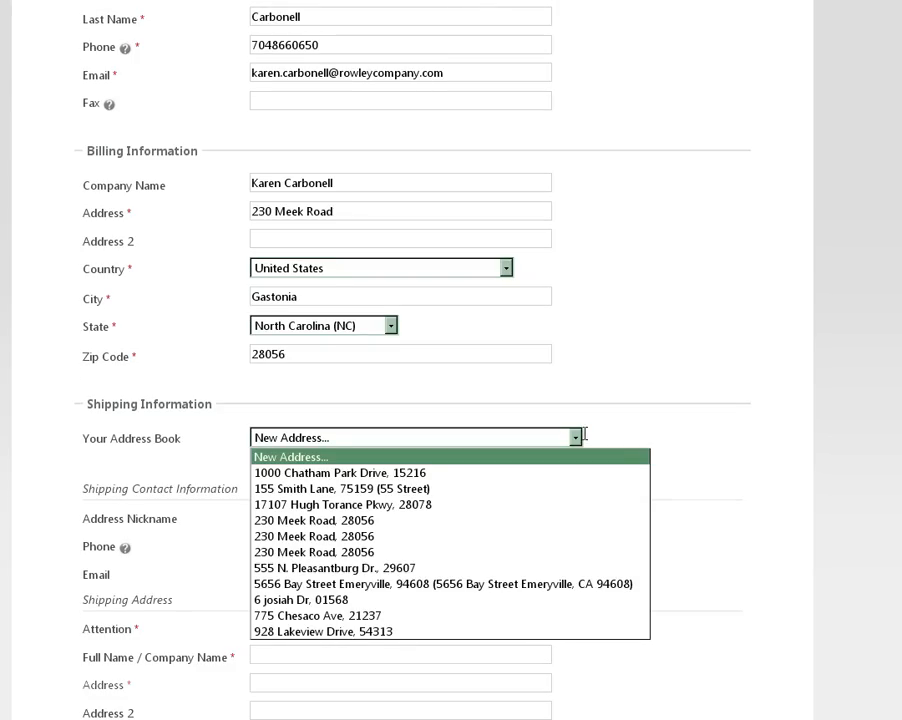
{"action": "left_click", "coordinate": [313, 520]}
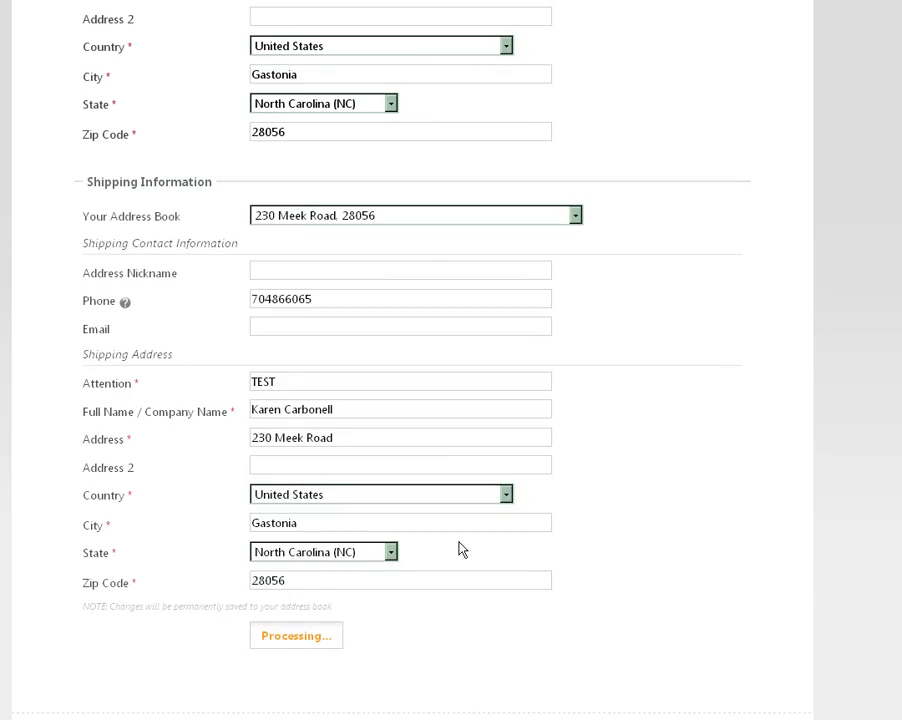
{"action": "mouse_move", "coordinate": [672, 416]}
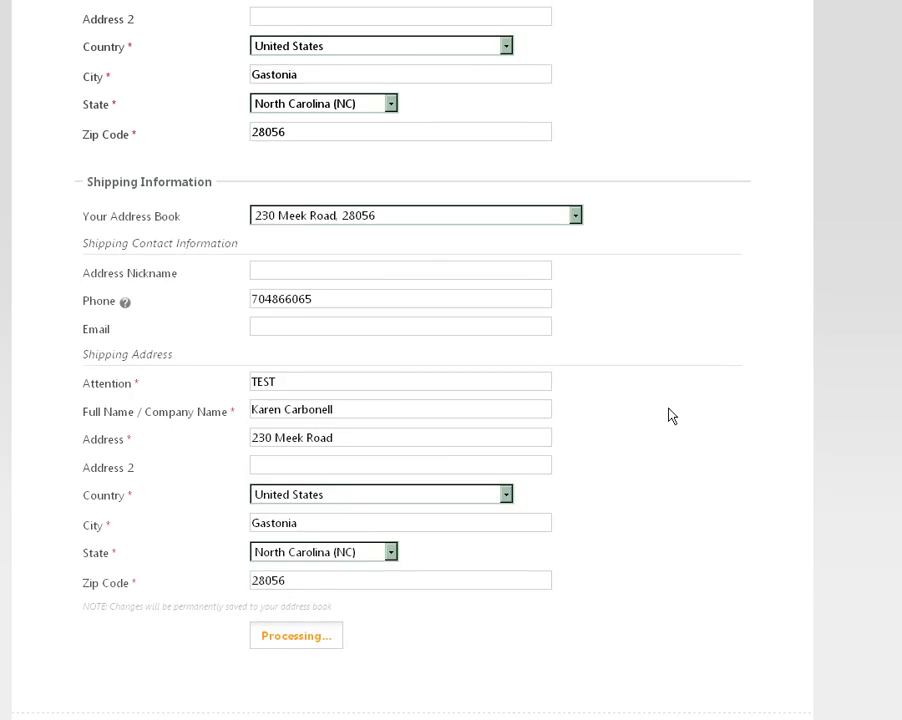
Choose UPS Ground ($7.89) shipping for a $97.89 total and pay with Bill Me
{"action": "left_click", "coordinate": [296, 635]}
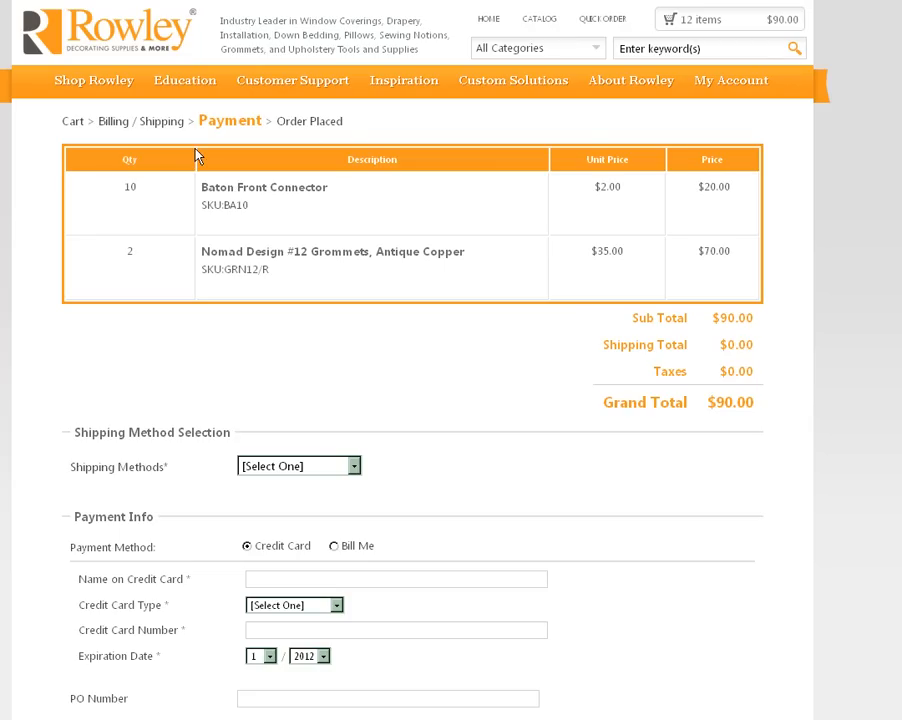
{"action": "left_click", "coordinate": [297, 466]}
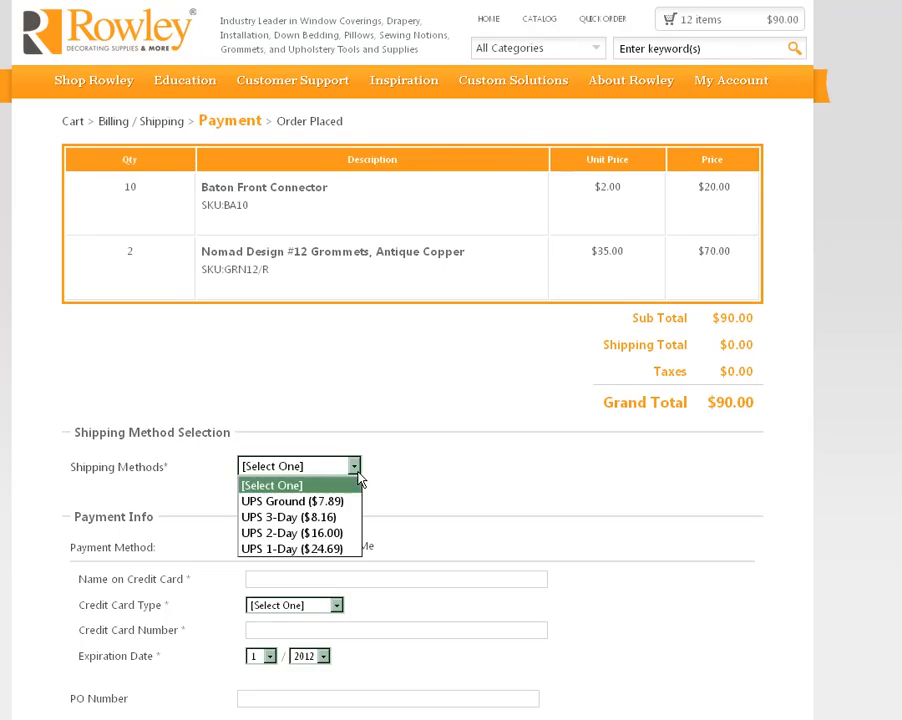
{"action": "left_click", "coordinate": [284, 500]}
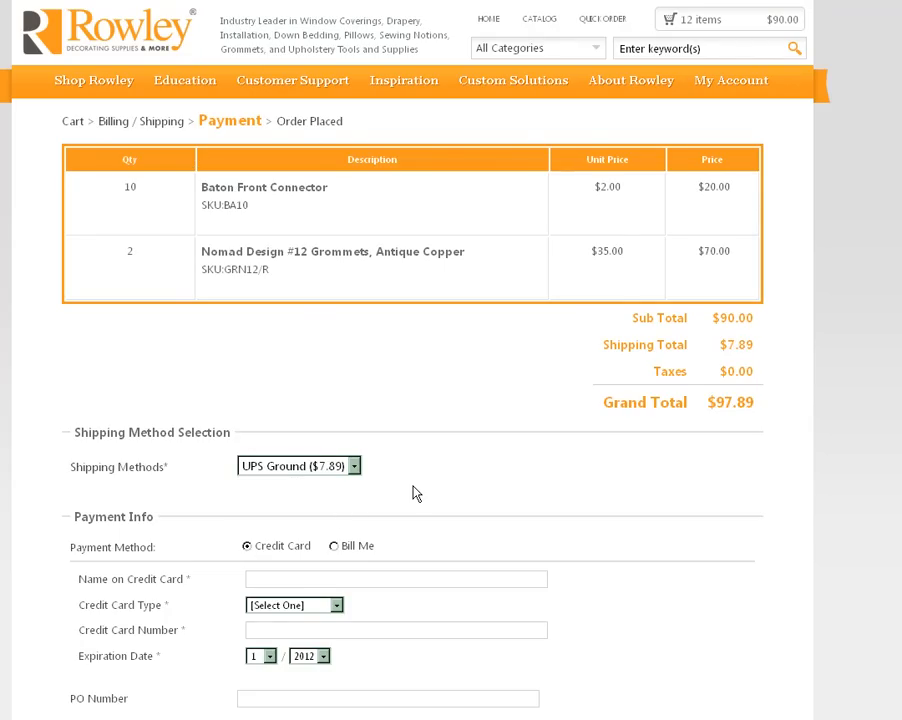
{"action": "scroll", "scroll_direction": "down", "scroll_amount": 3}
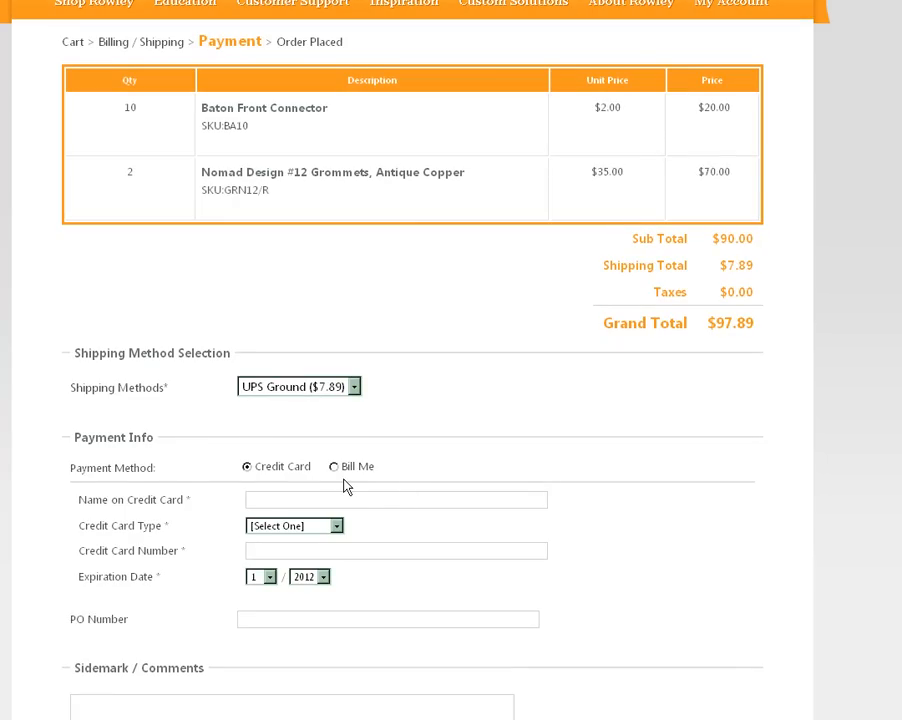
{"action": "left_click", "coordinate": [337, 466]}
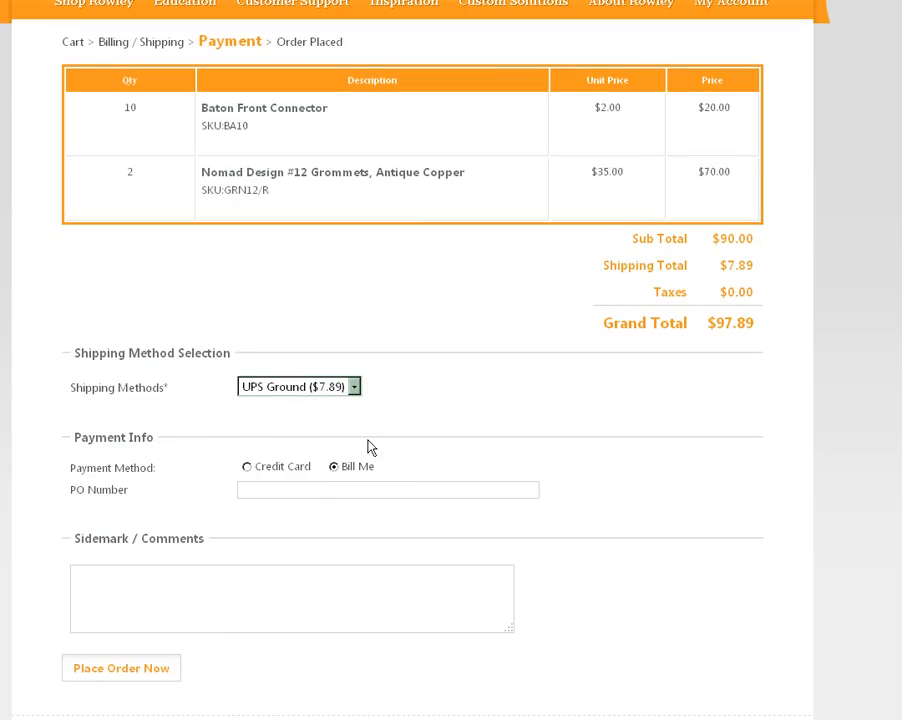
{"action": "mouse_move", "coordinate": [463, 335]}
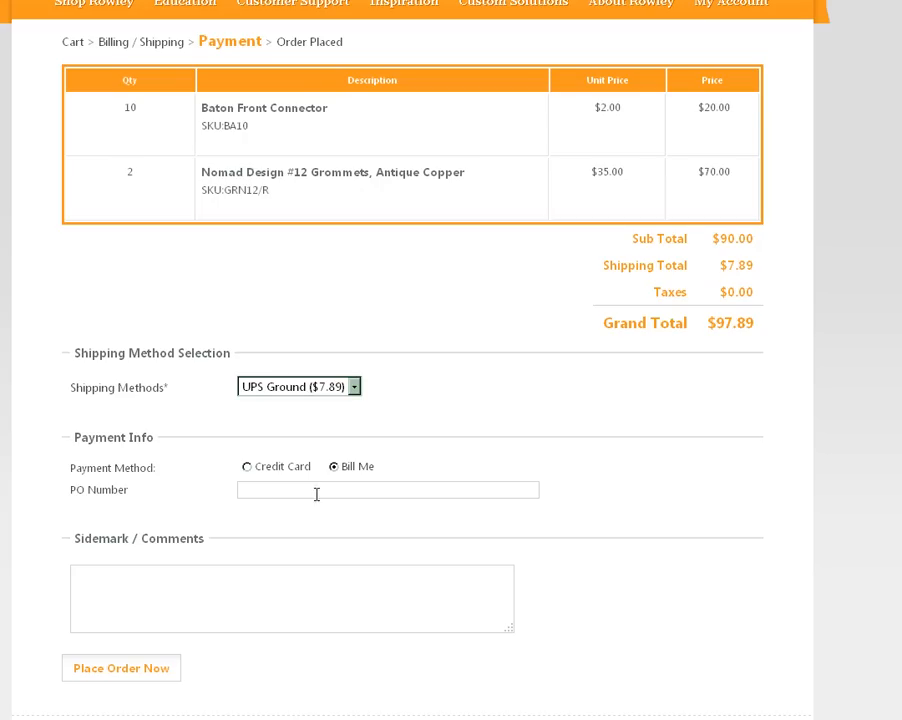
{"action": "mouse_move", "coordinate": [262, 670]}
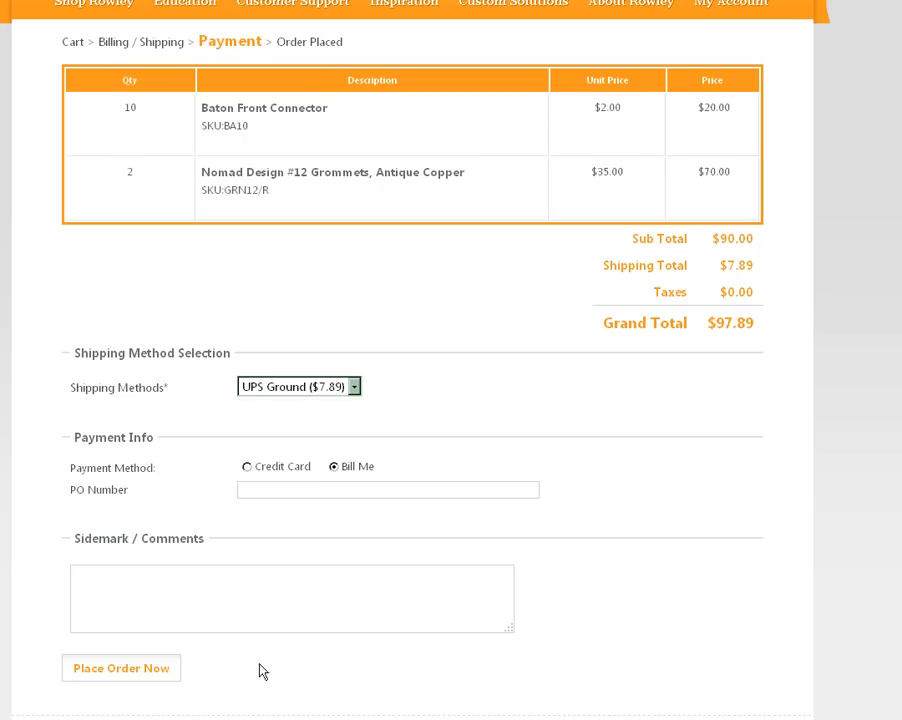
{"action": "mouse_move", "coordinate": [636, 458]}
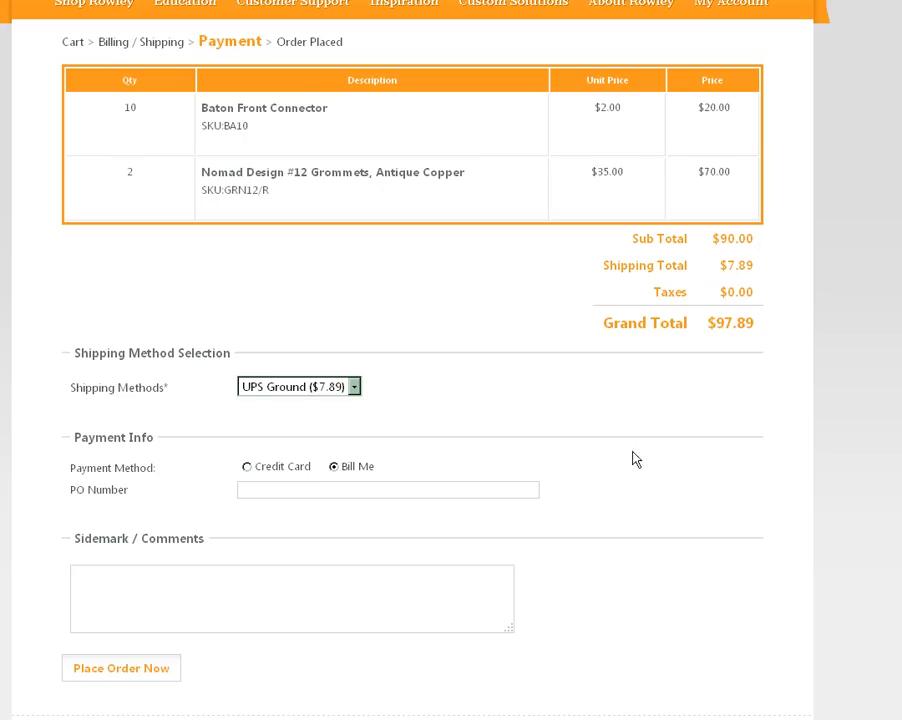